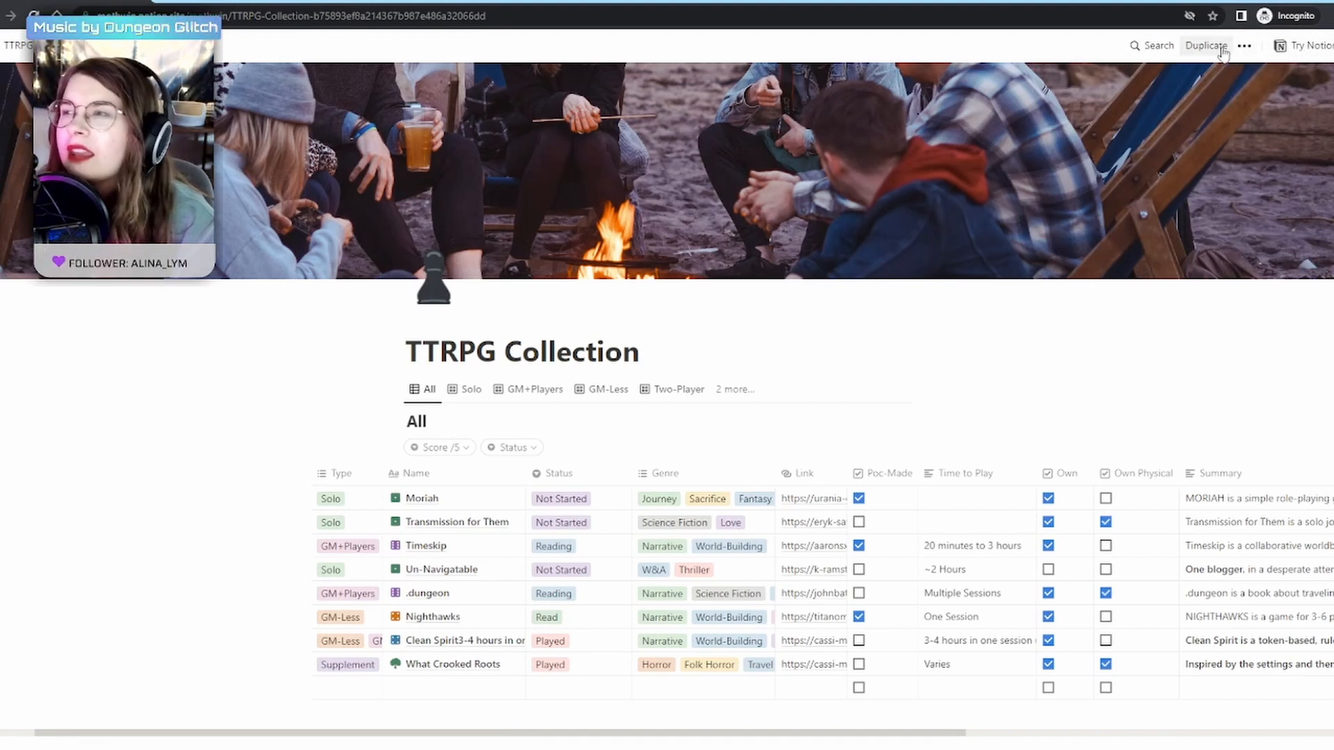
Switch to your own editable copy of the TTRPG Collection database page.
click(1206, 45)
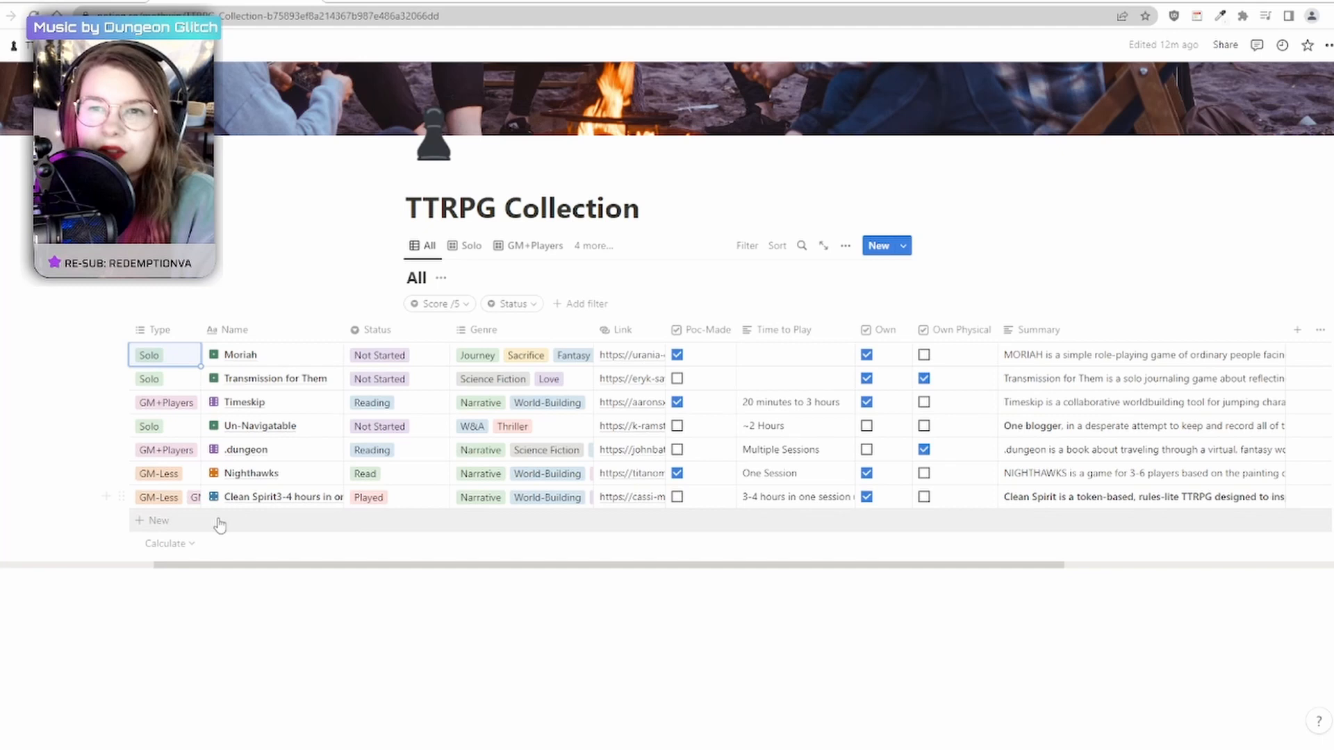
mouse_move(284, 496)
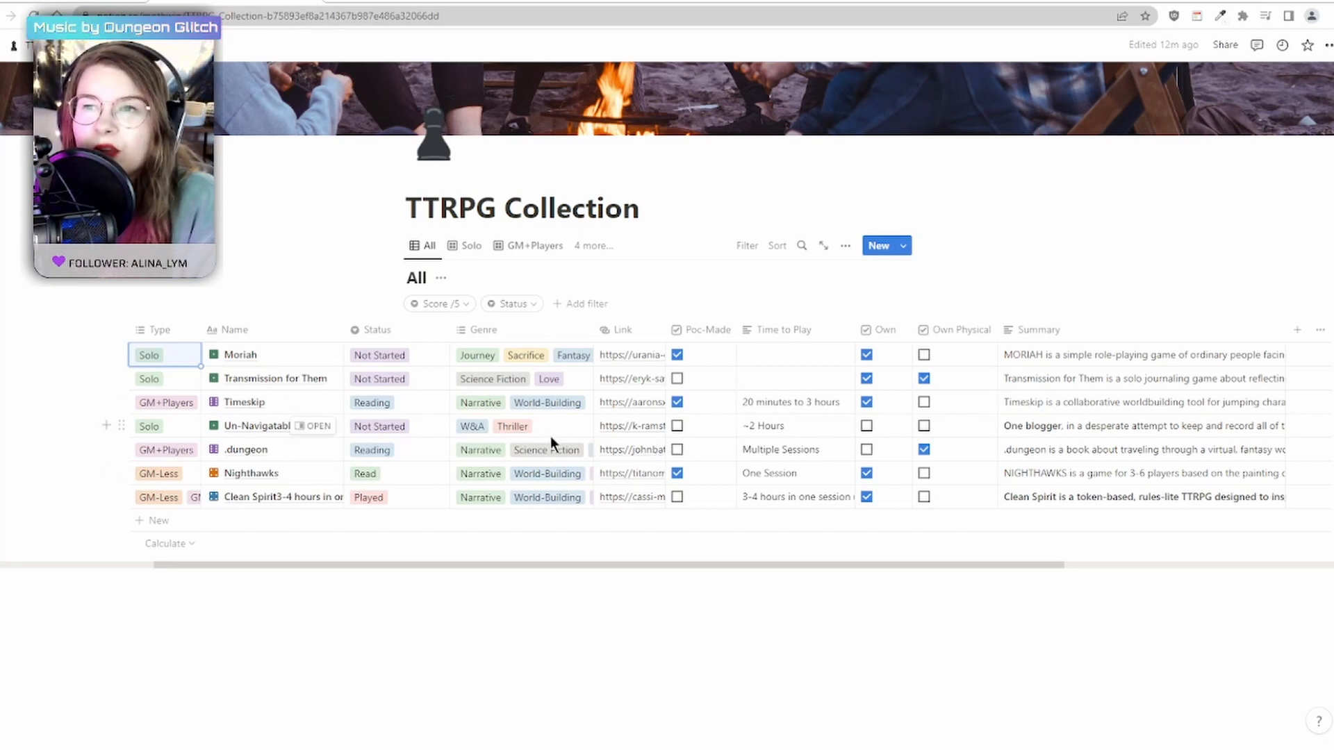
mouse_move(542, 407)
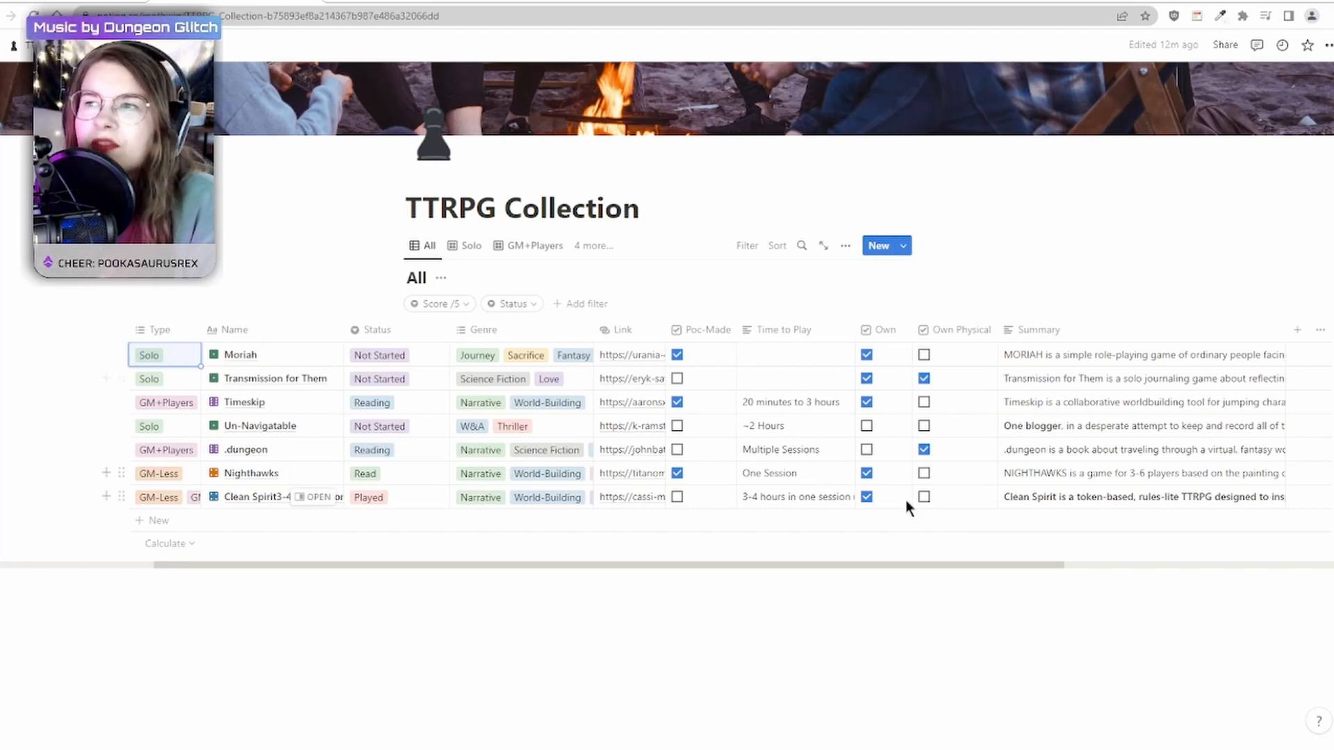
click(867, 450)
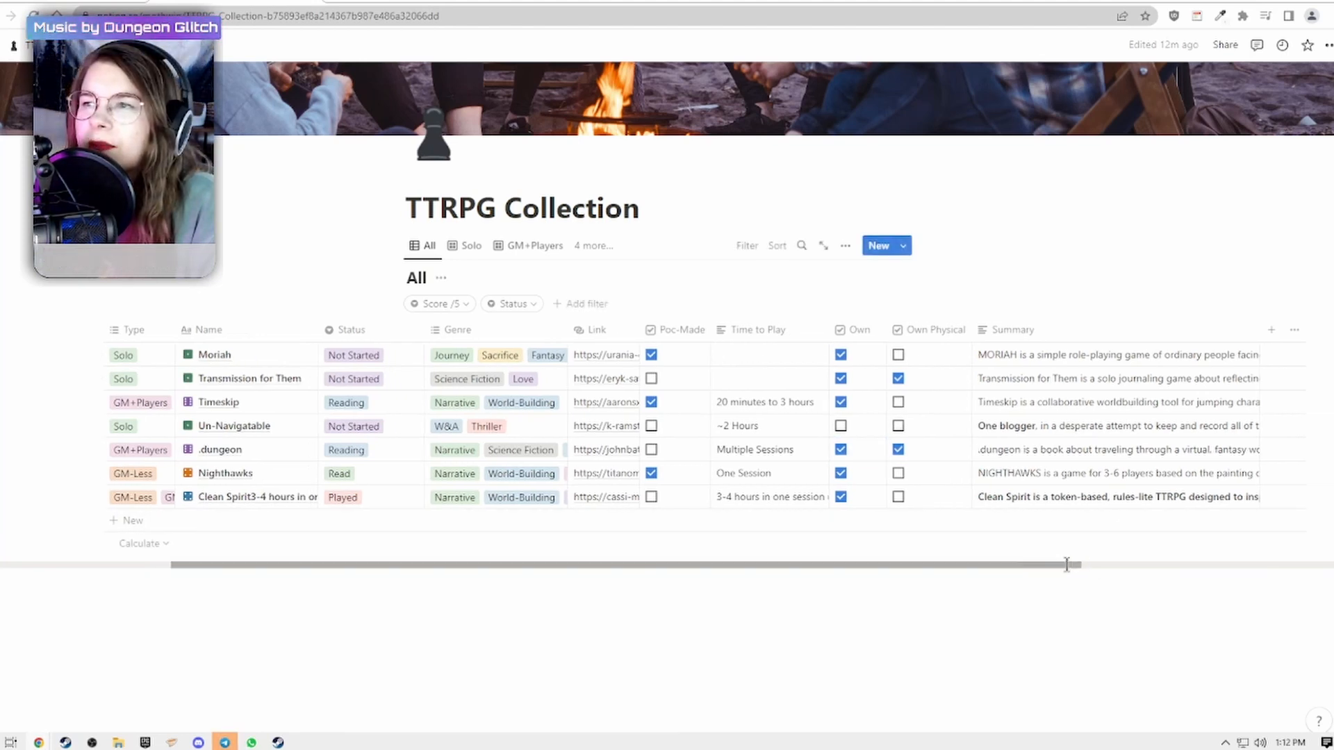
scroll(right, 3)
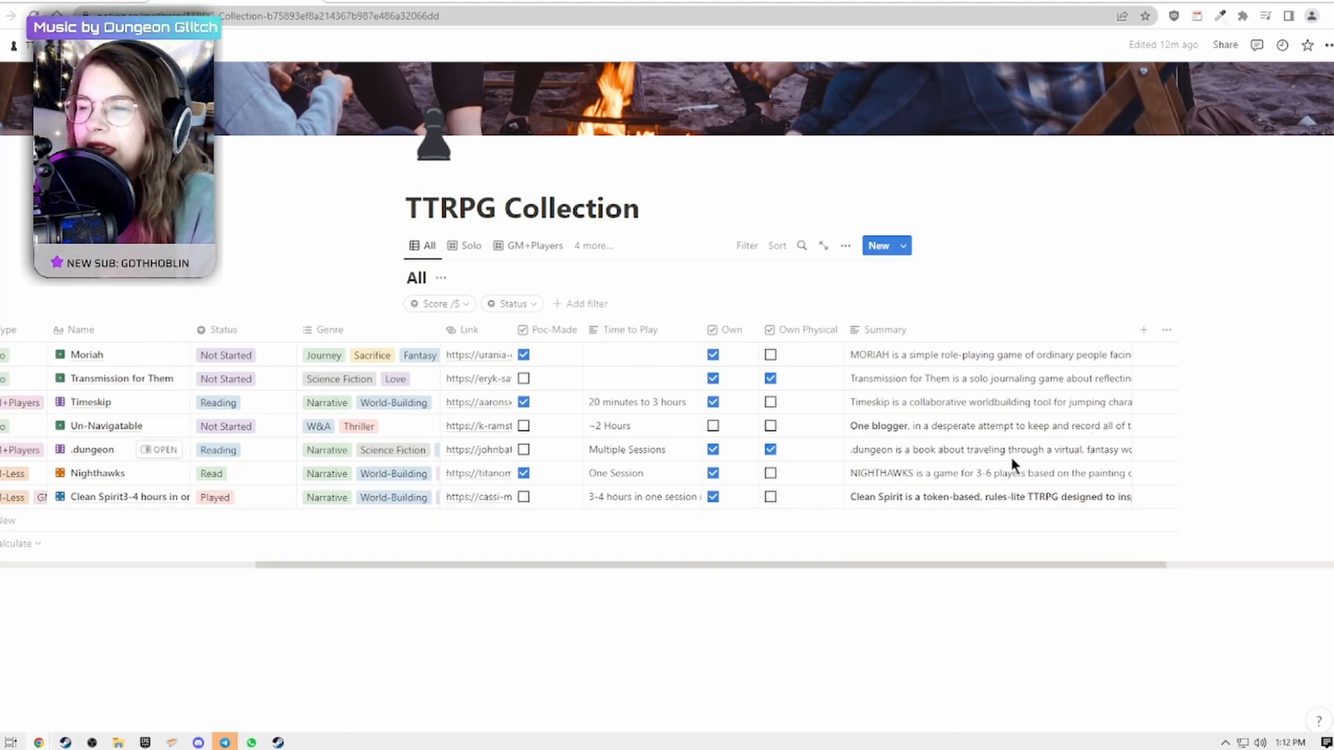
click(990, 354)
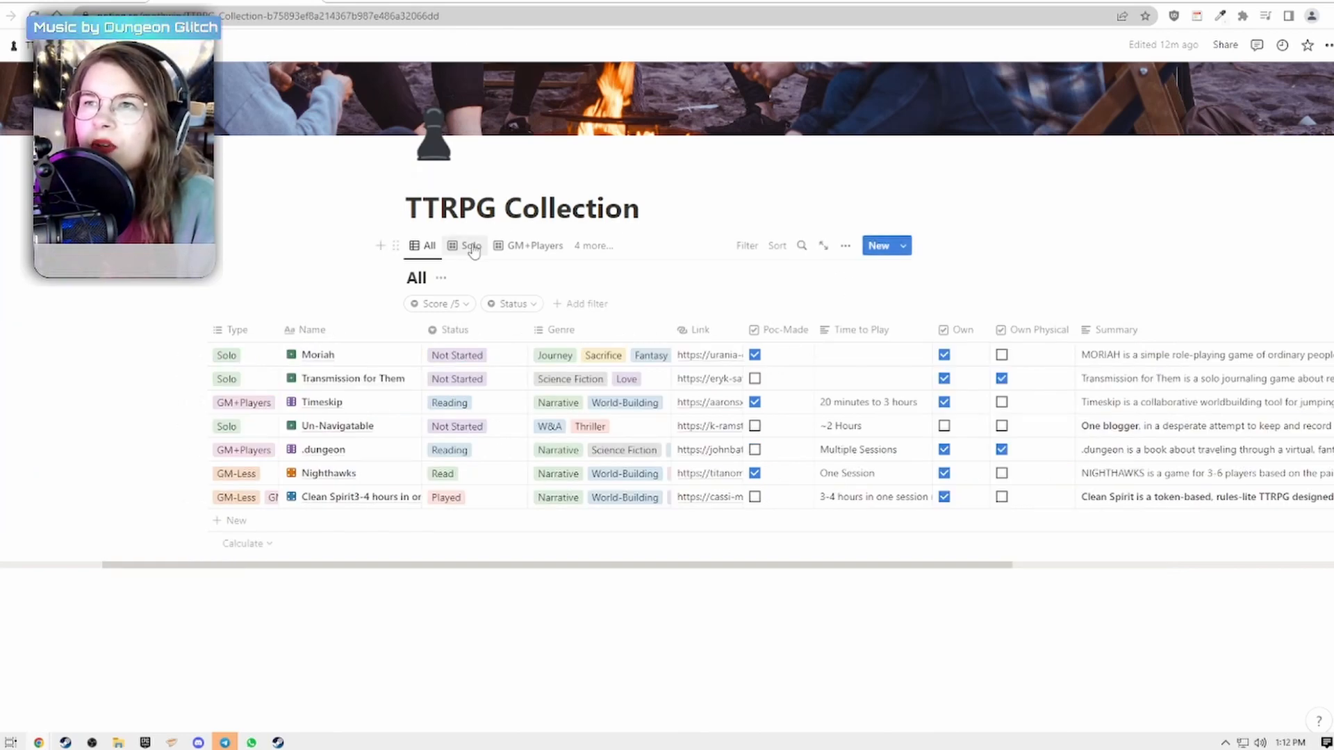
Filter the Solo gallery view by Type to show only Solo games.
click(471, 246)
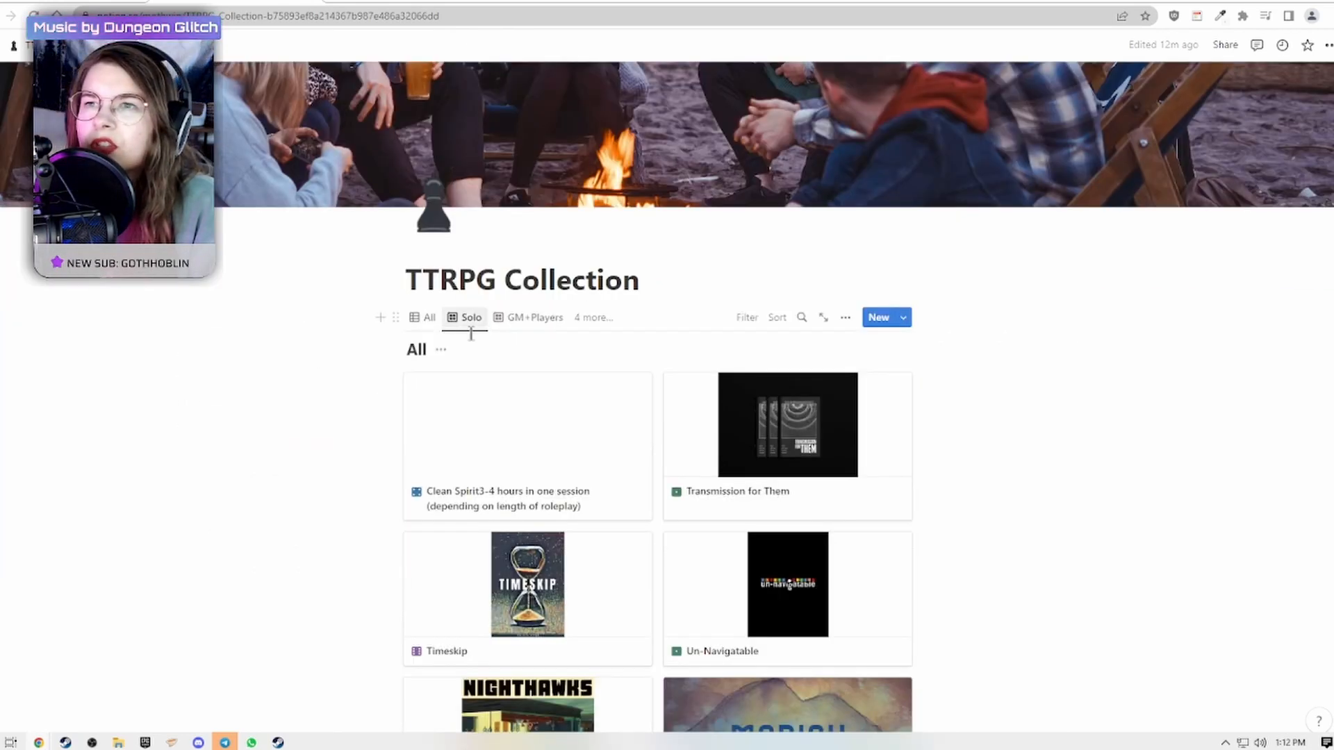
scroll(down, 3)
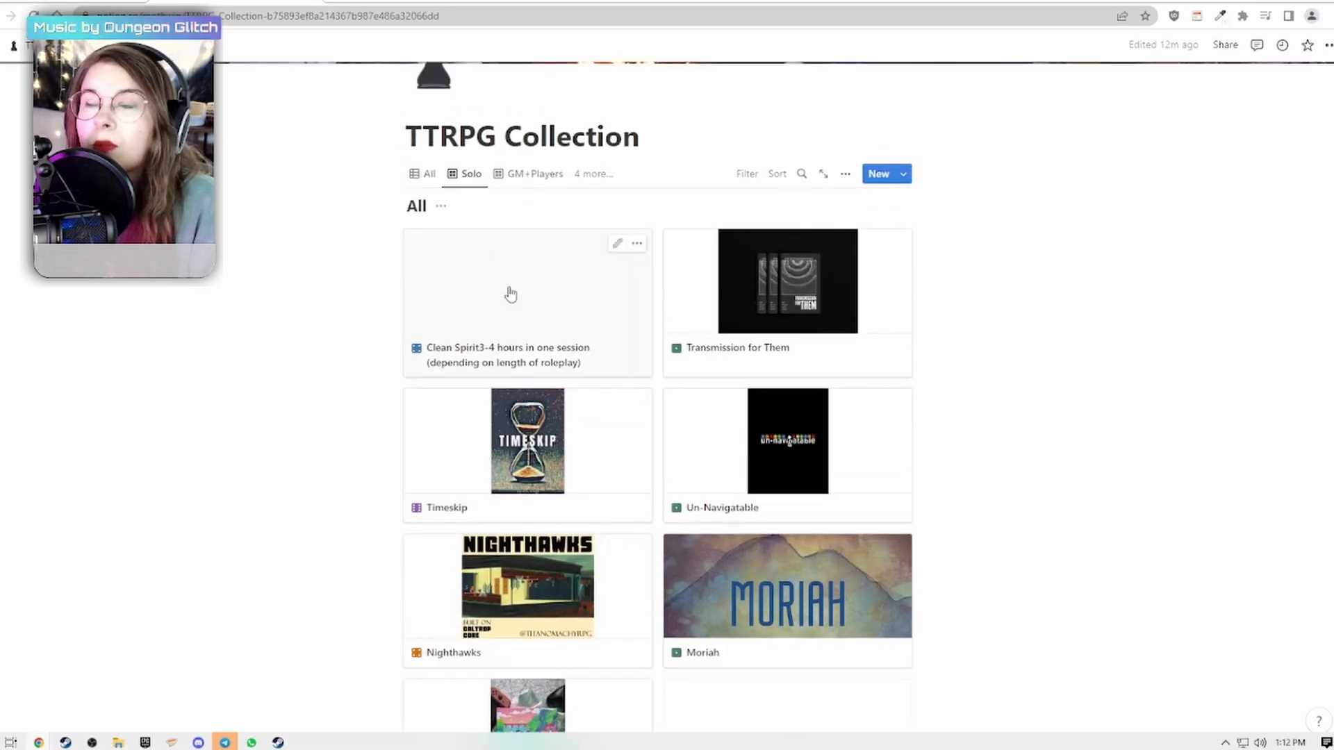
click(845, 174)
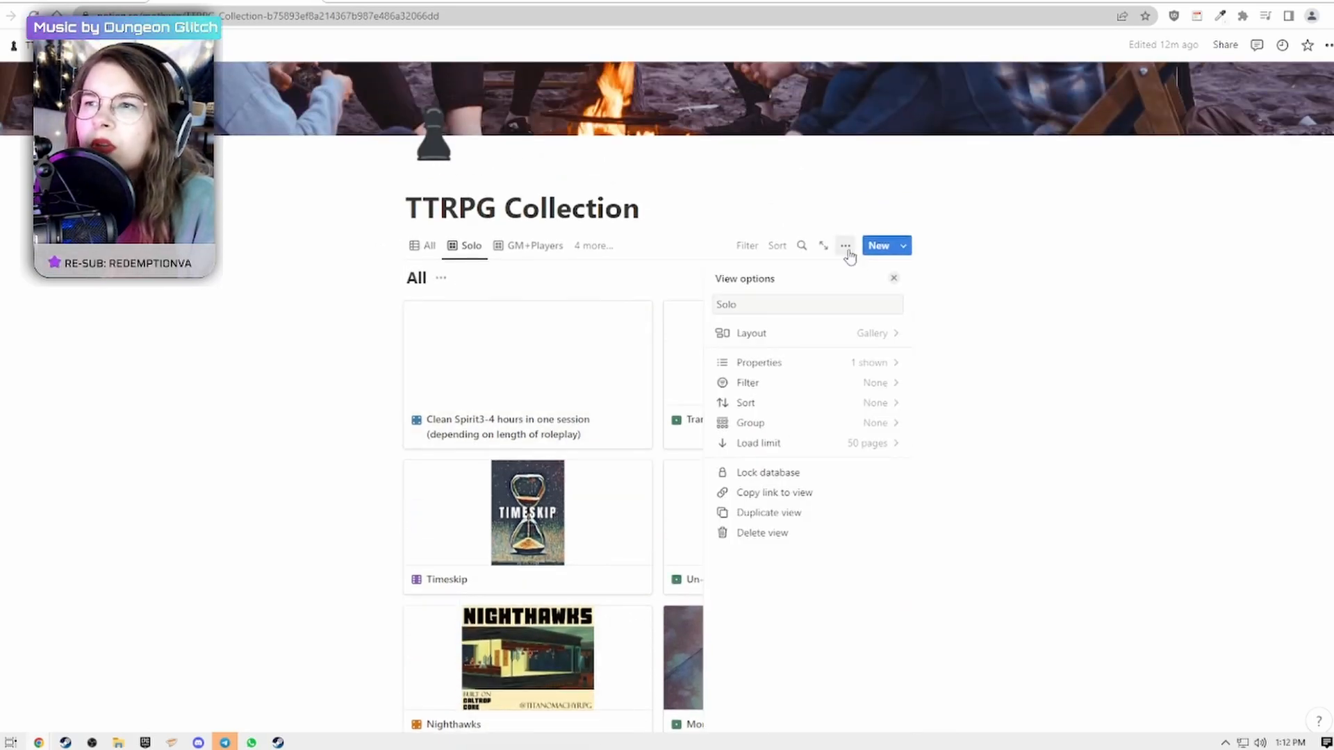
click(747, 382)
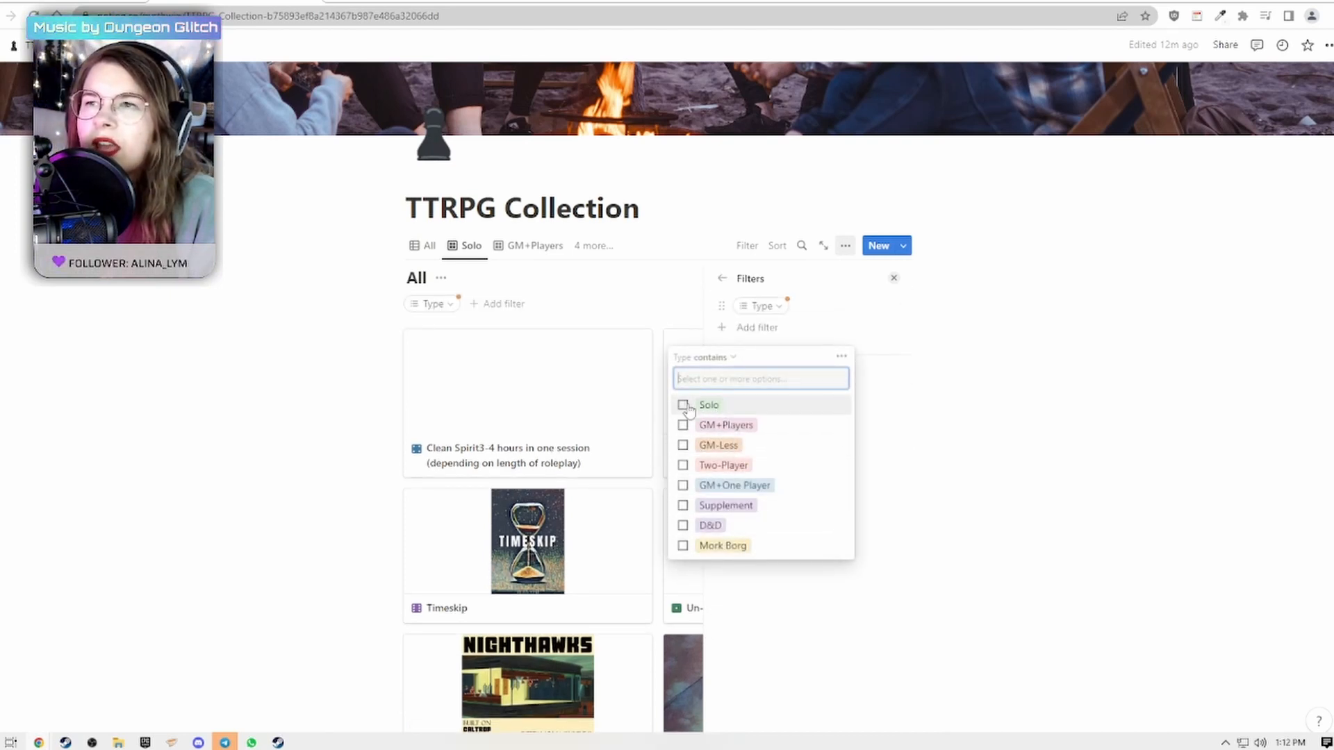
click(683, 405)
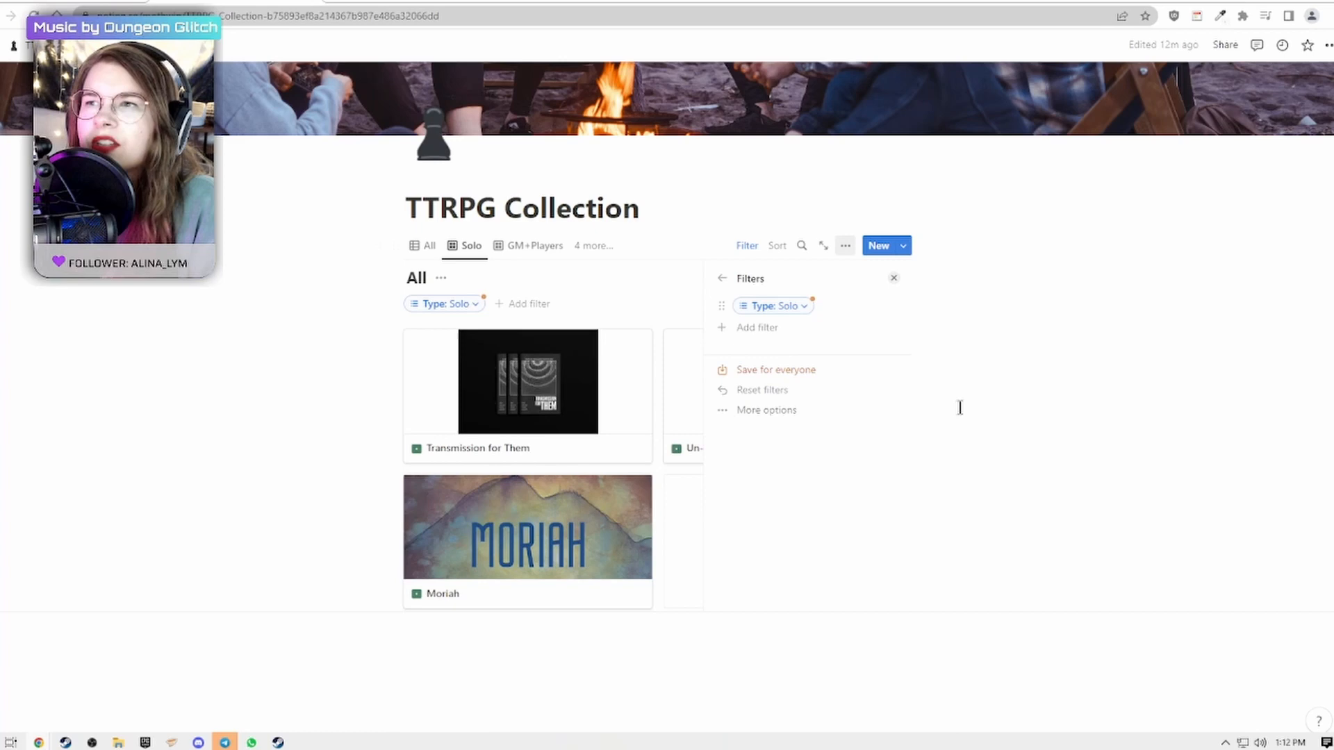
click(775, 369)
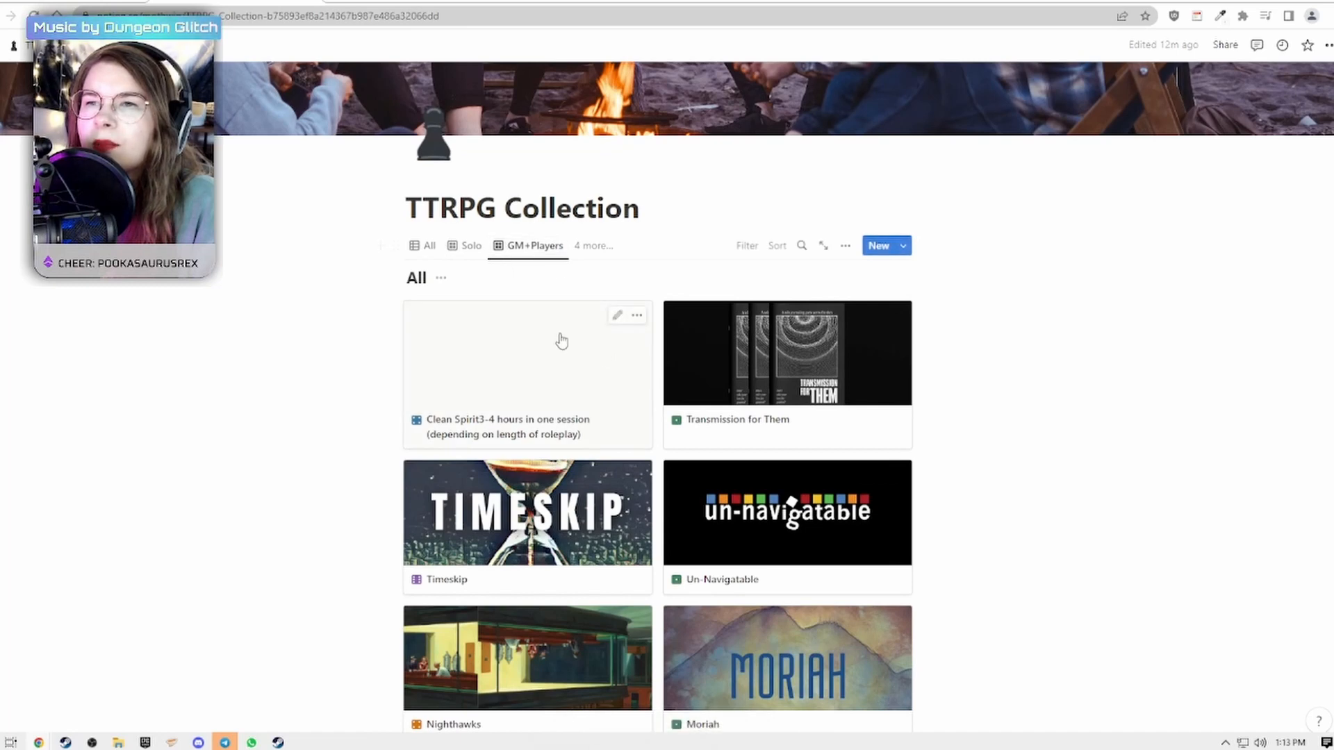
Filter the GM+Players gallery by Type to GM+Players games, saved for everyone.
click(845, 246)
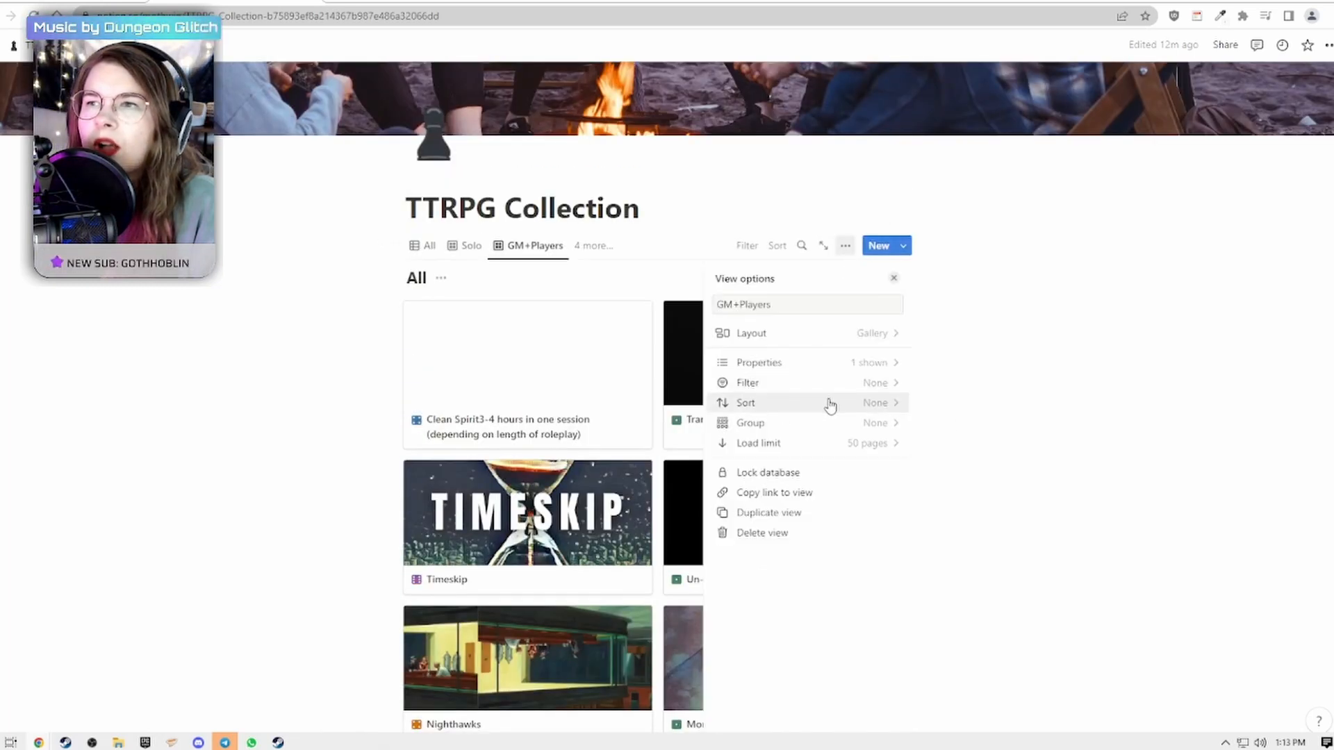
click(747, 382)
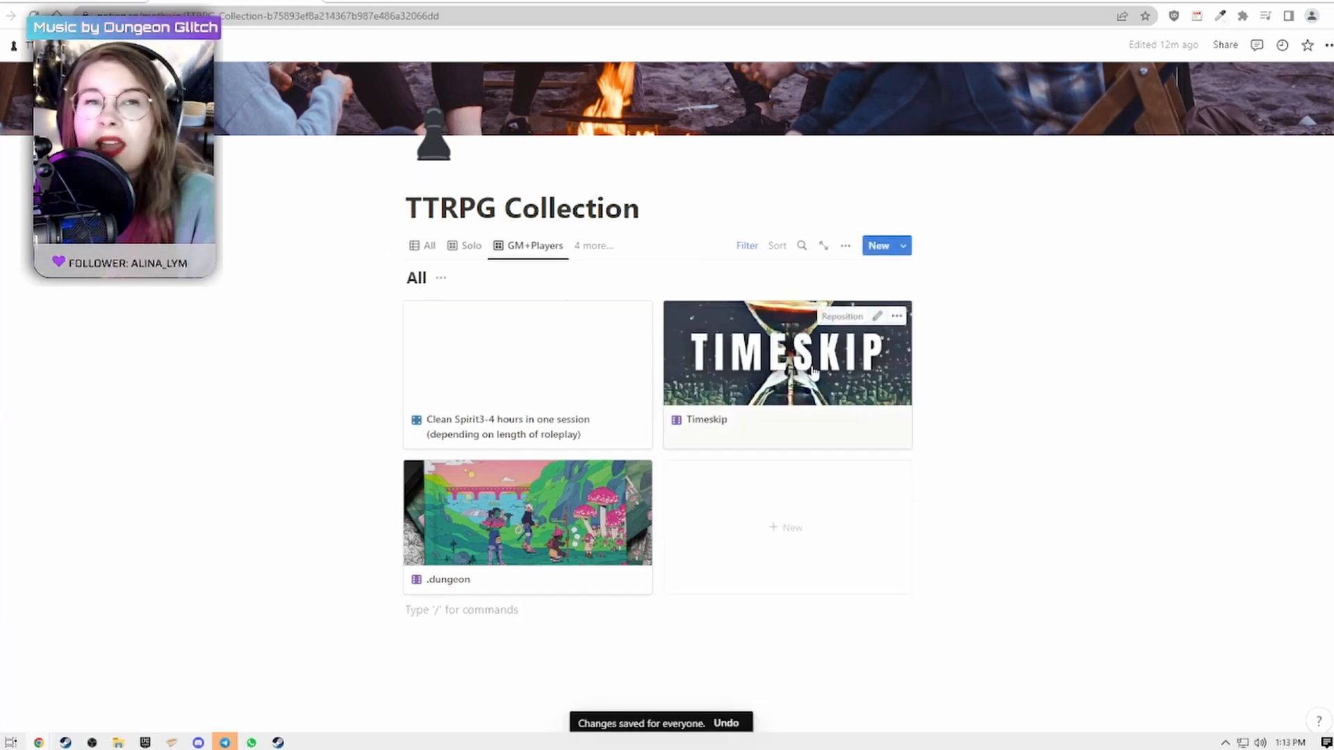
click(593, 245)
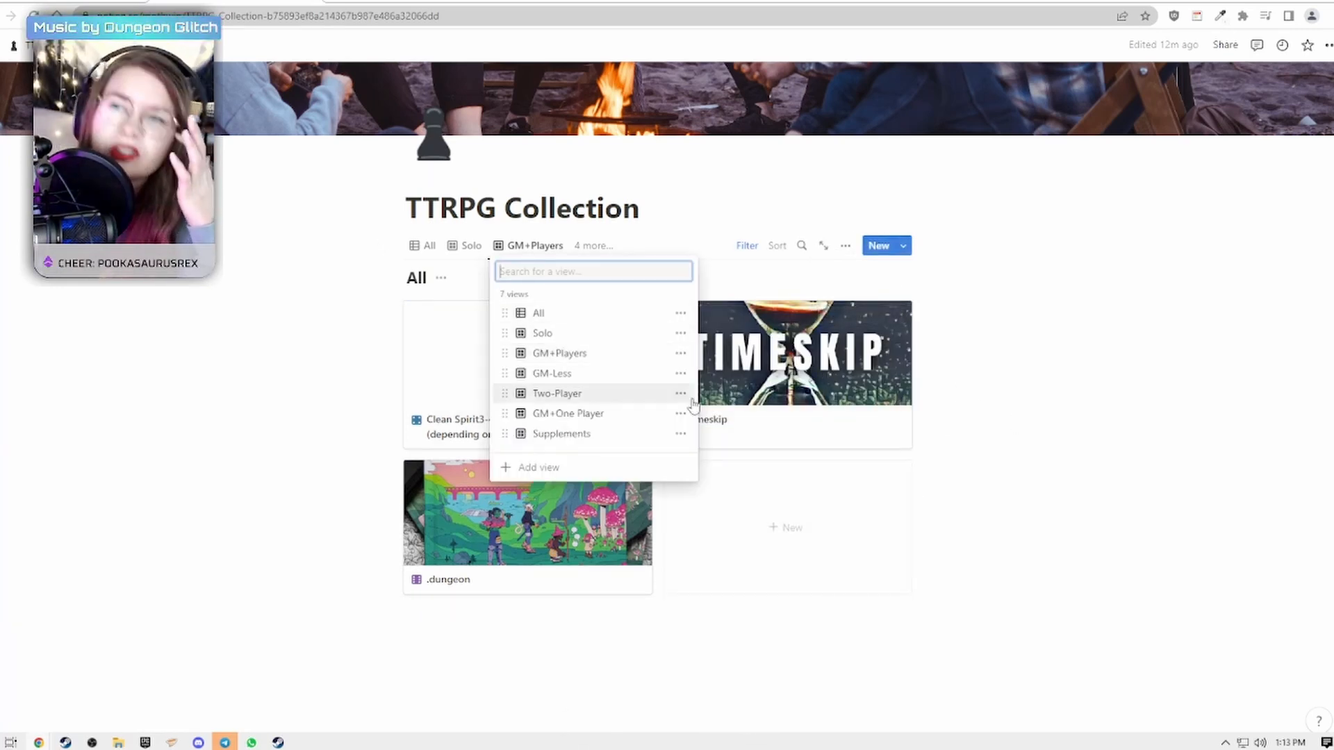
mouse_move(539, 312)
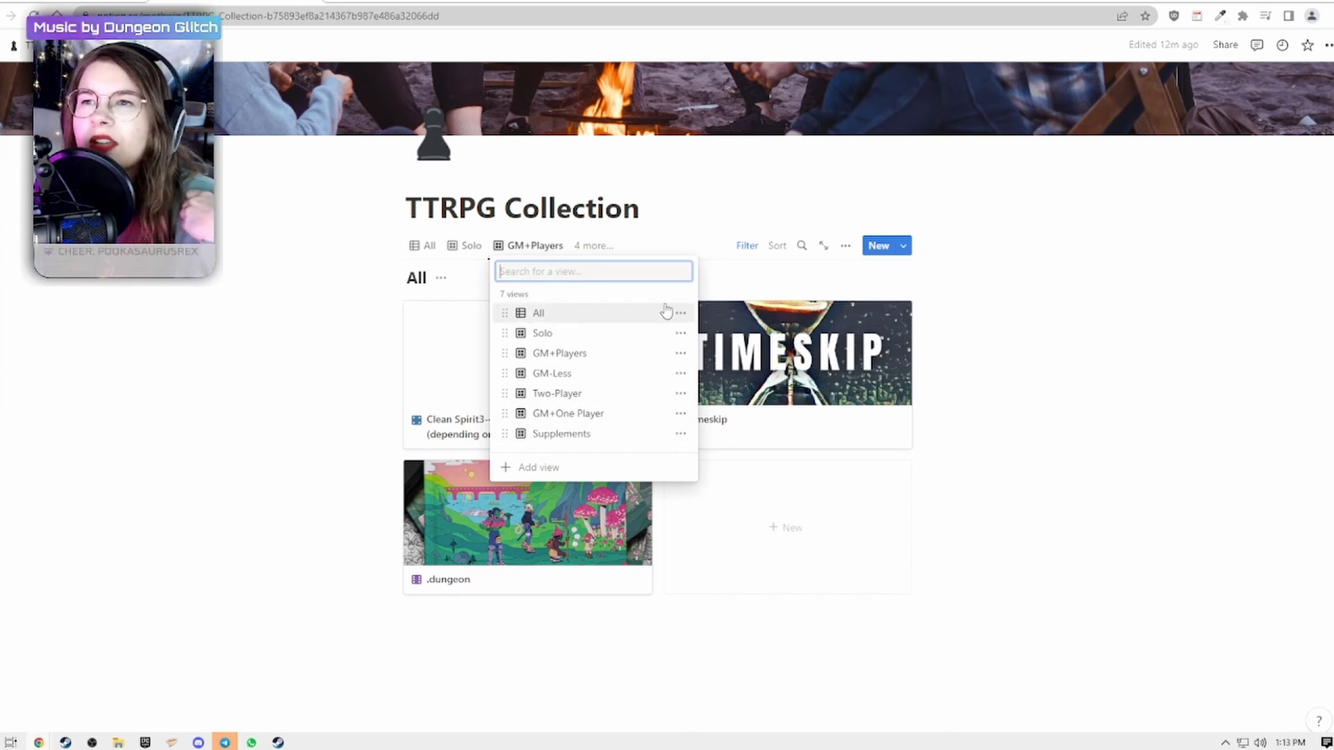
mouse_move(634, 417)
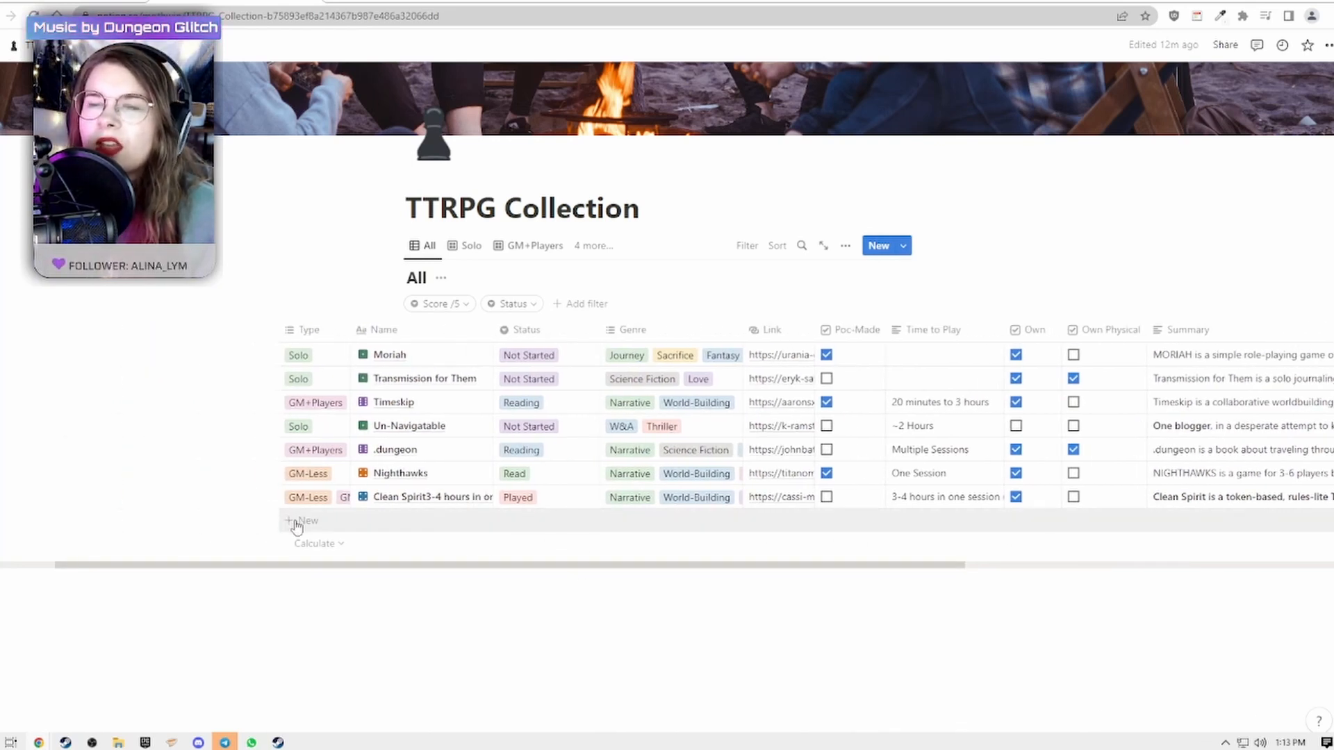
Add a new empty entry to the All table and open it in a side panel.
click(304, 520)
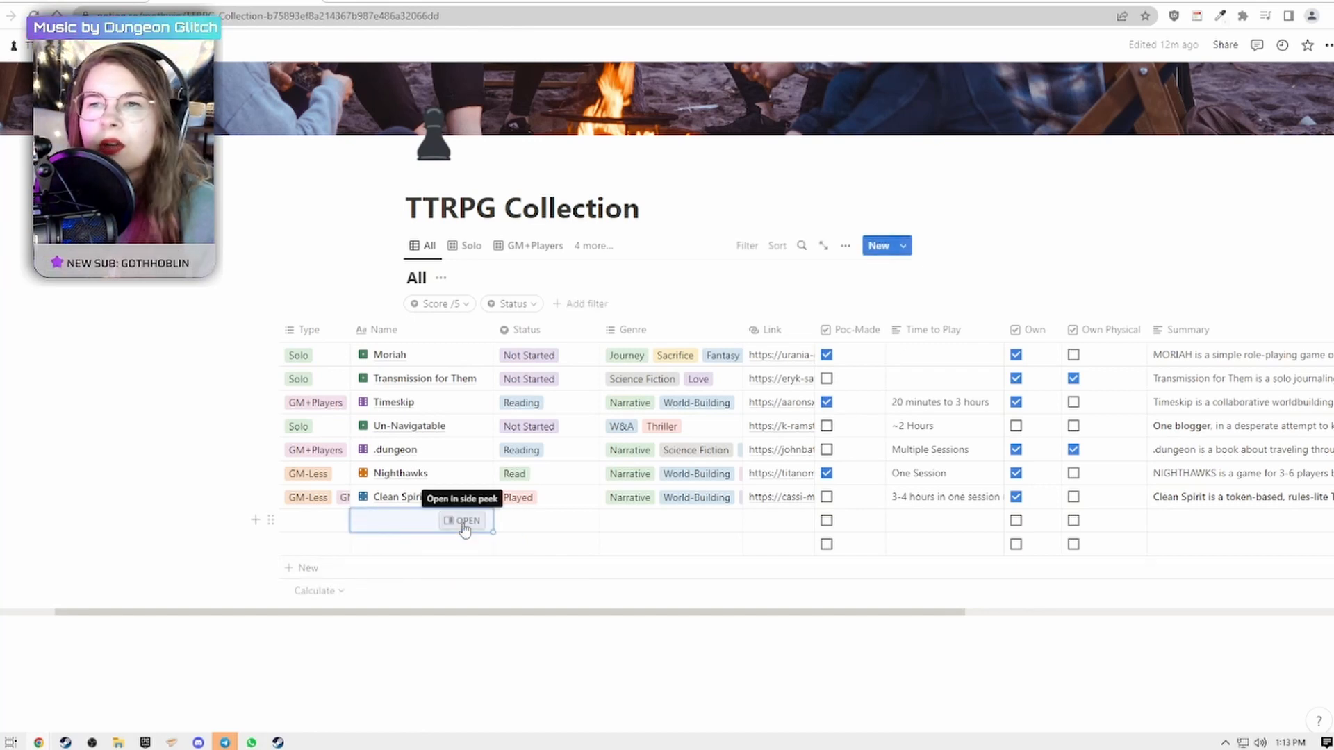
click(462, 520)
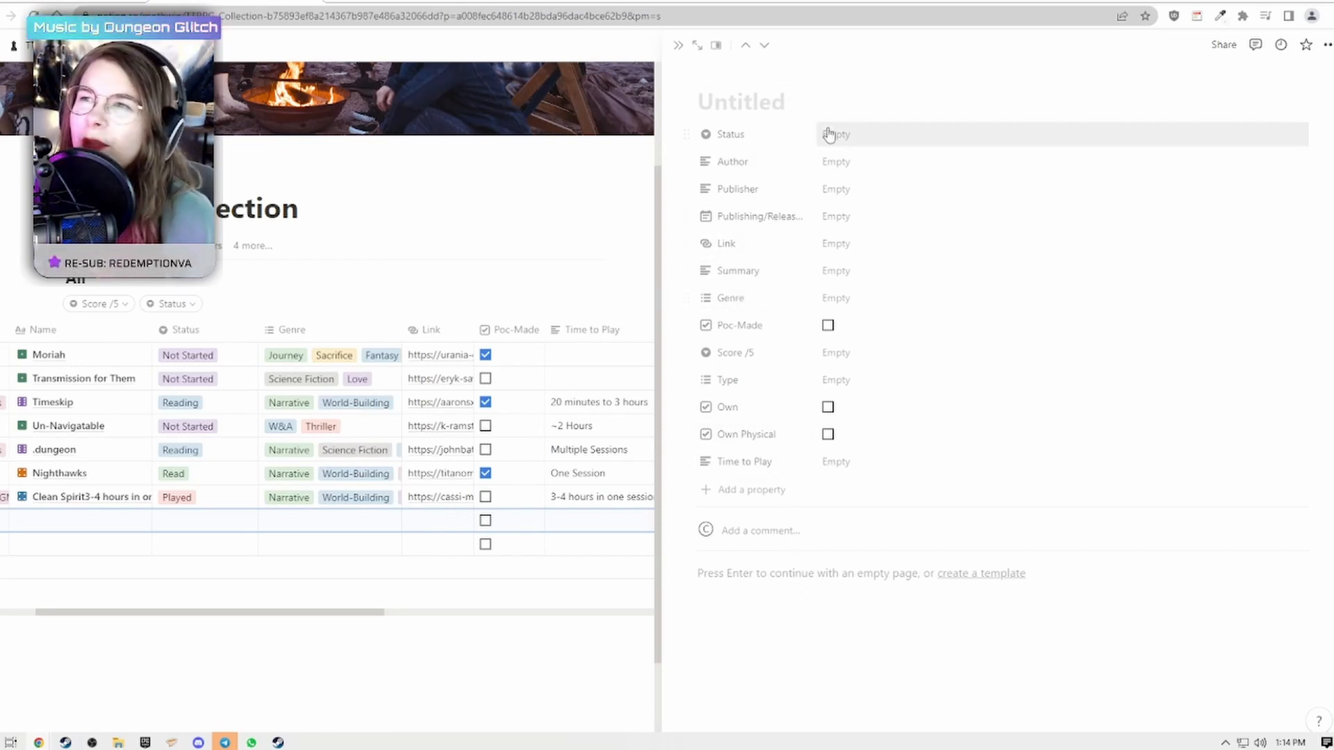
click(742, 101)
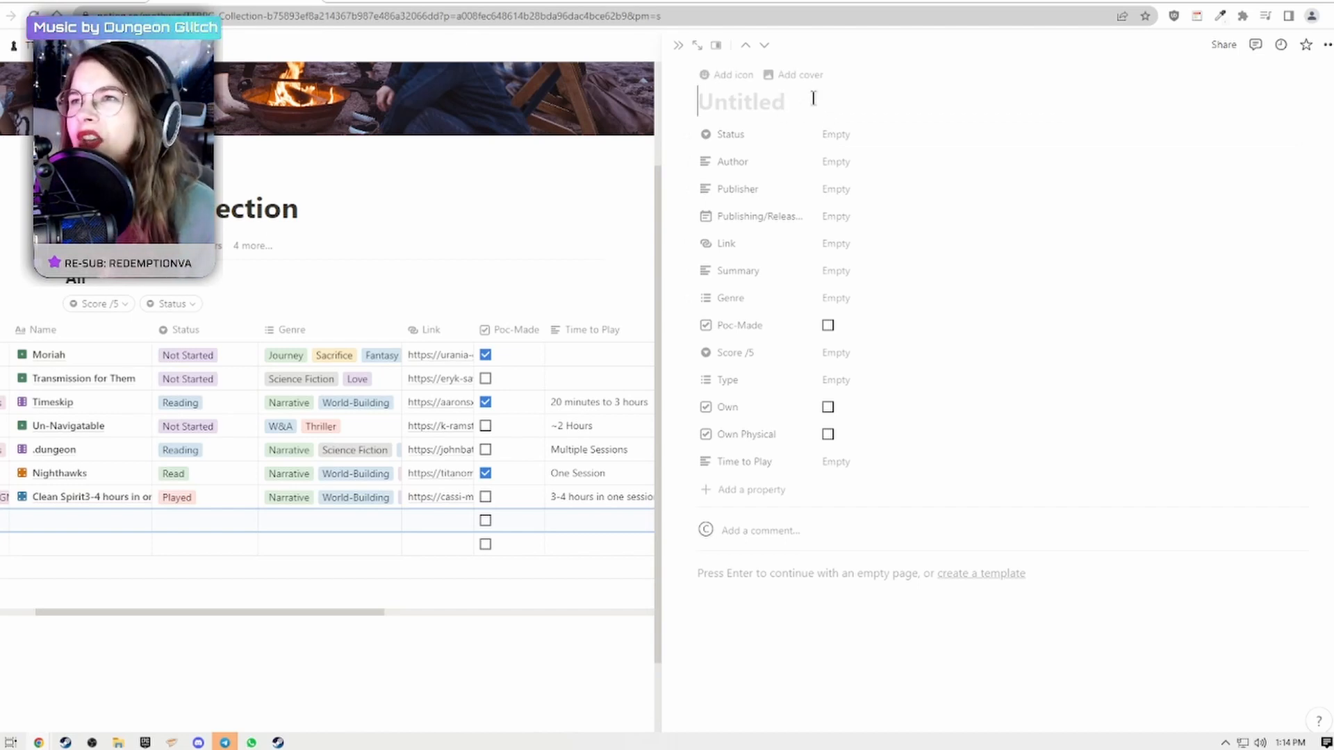
Give the entry a tree icon and begin typing the title 'What Crooked Roots'.
click(732, 76)
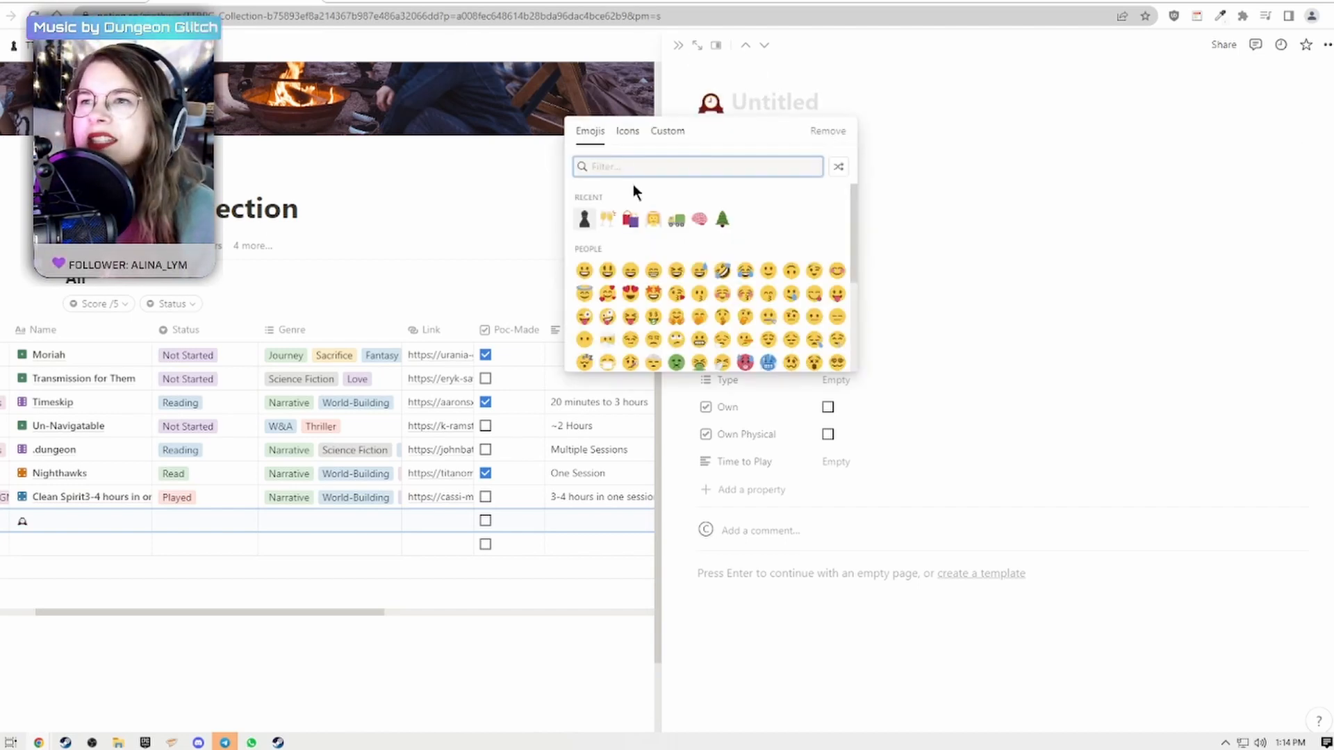
click(626, 130)
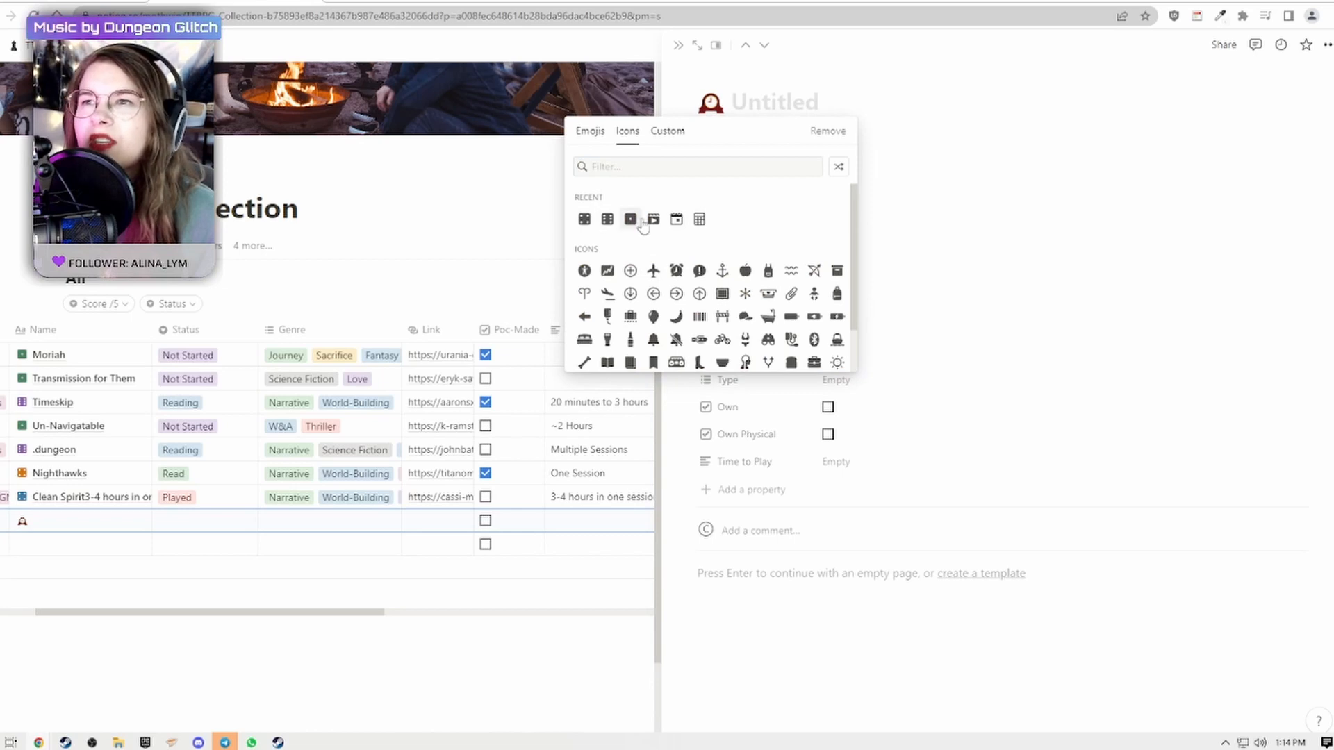
click(584, 219)
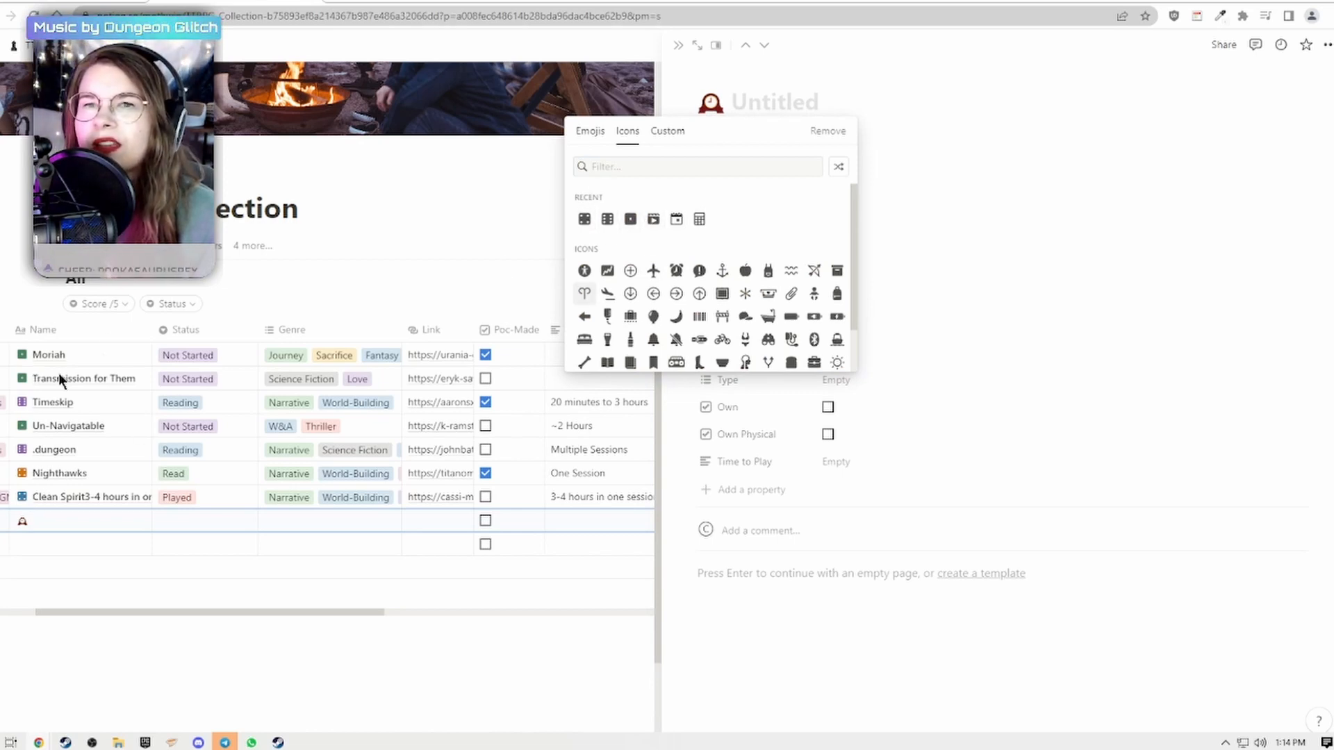
click(696, 166)
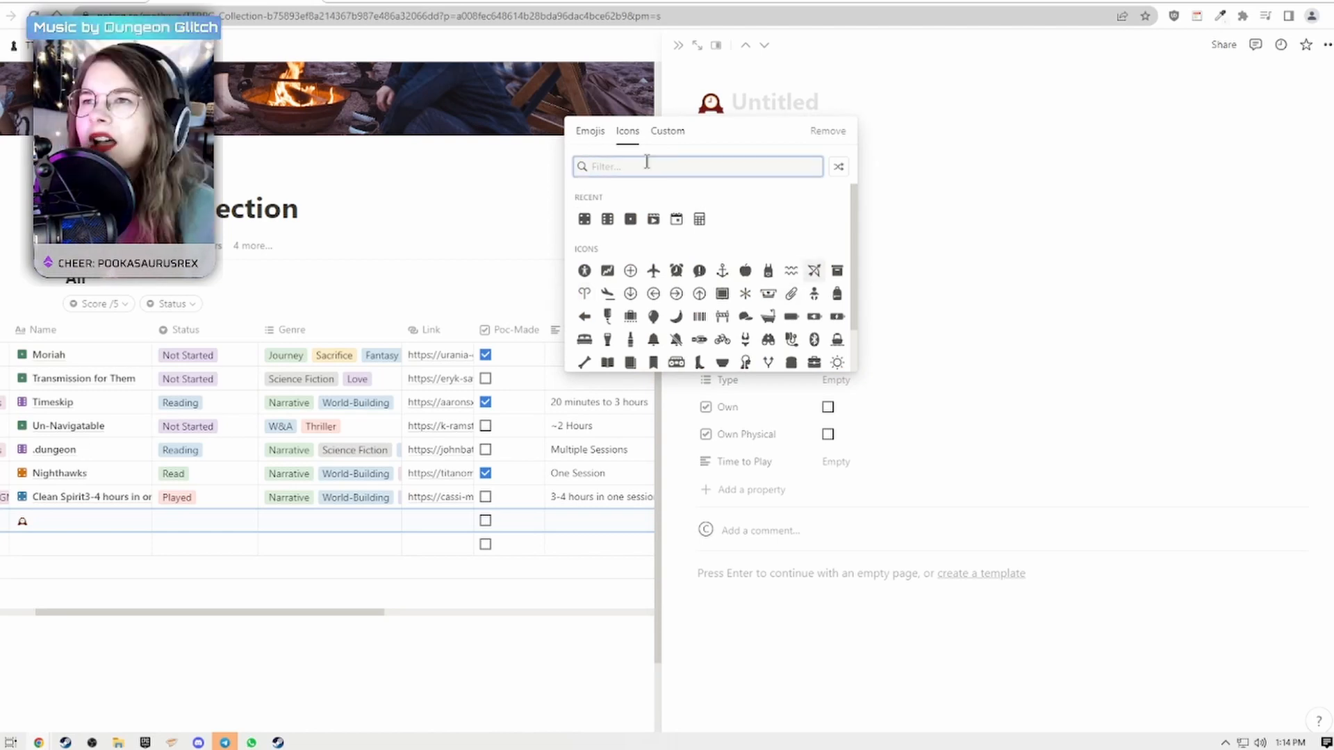
text(tree)
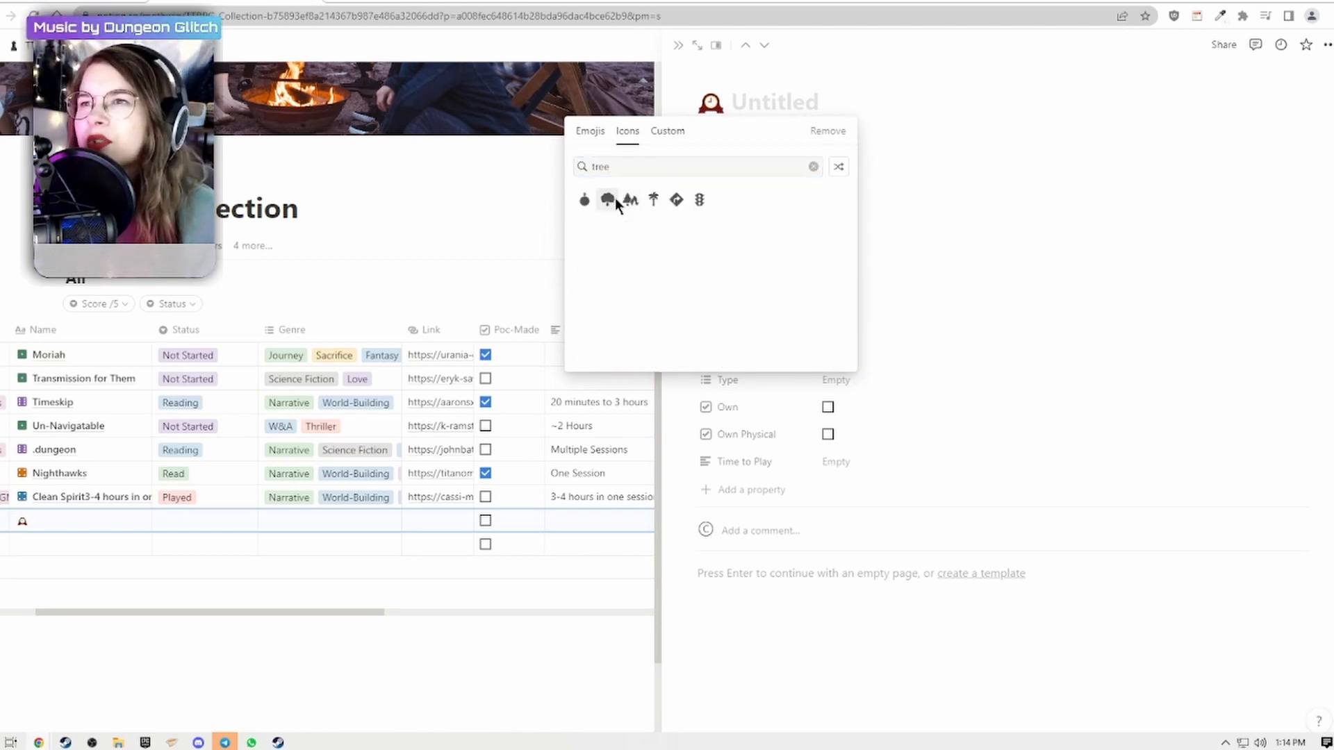
click(607, 200)
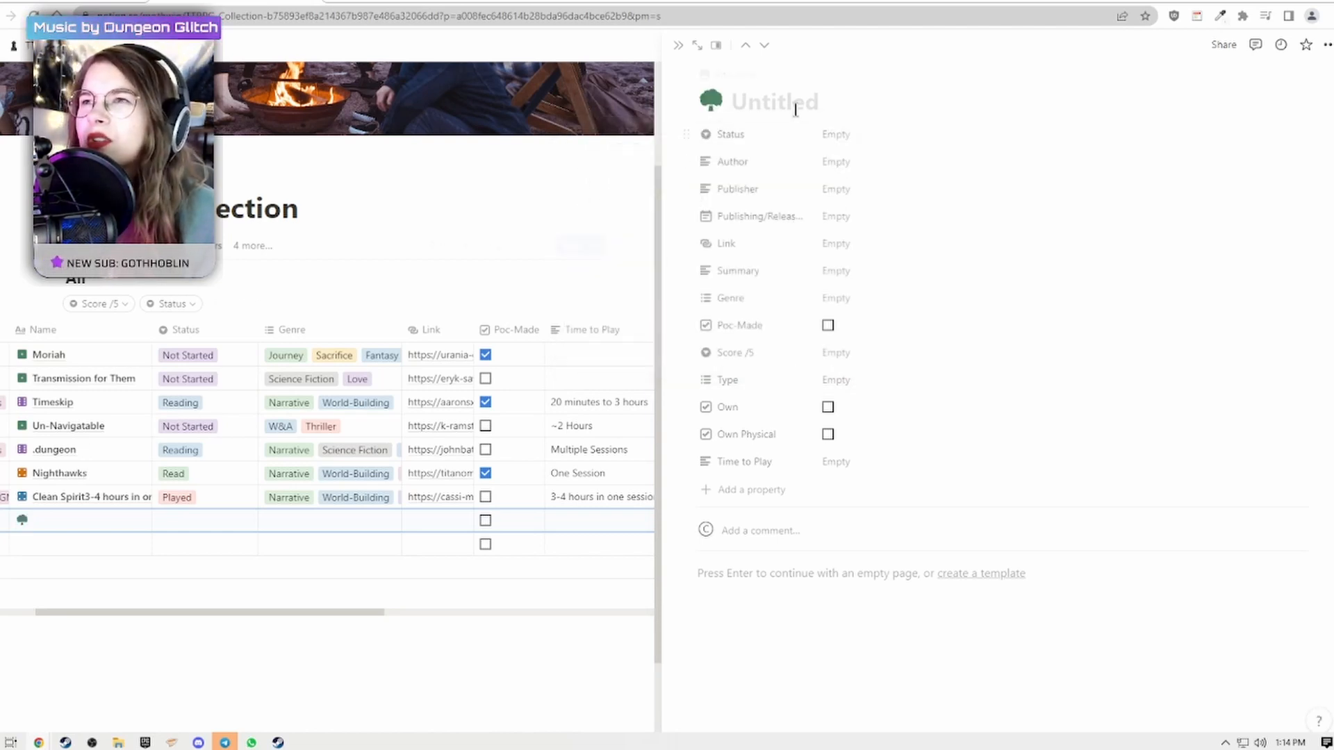
text(What Crooked Roots)
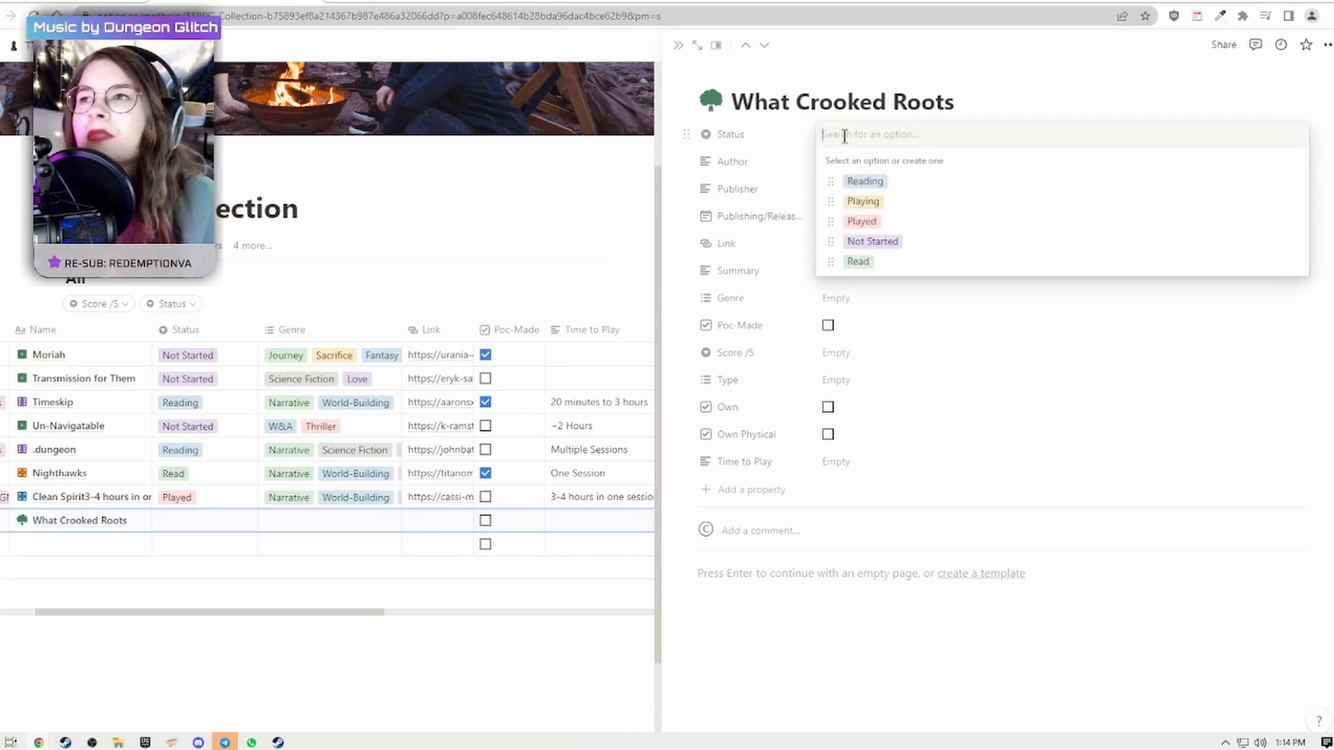
Set status to Played, author to Cassi Mothwin, and publisher to Indie.
click(860, 221)
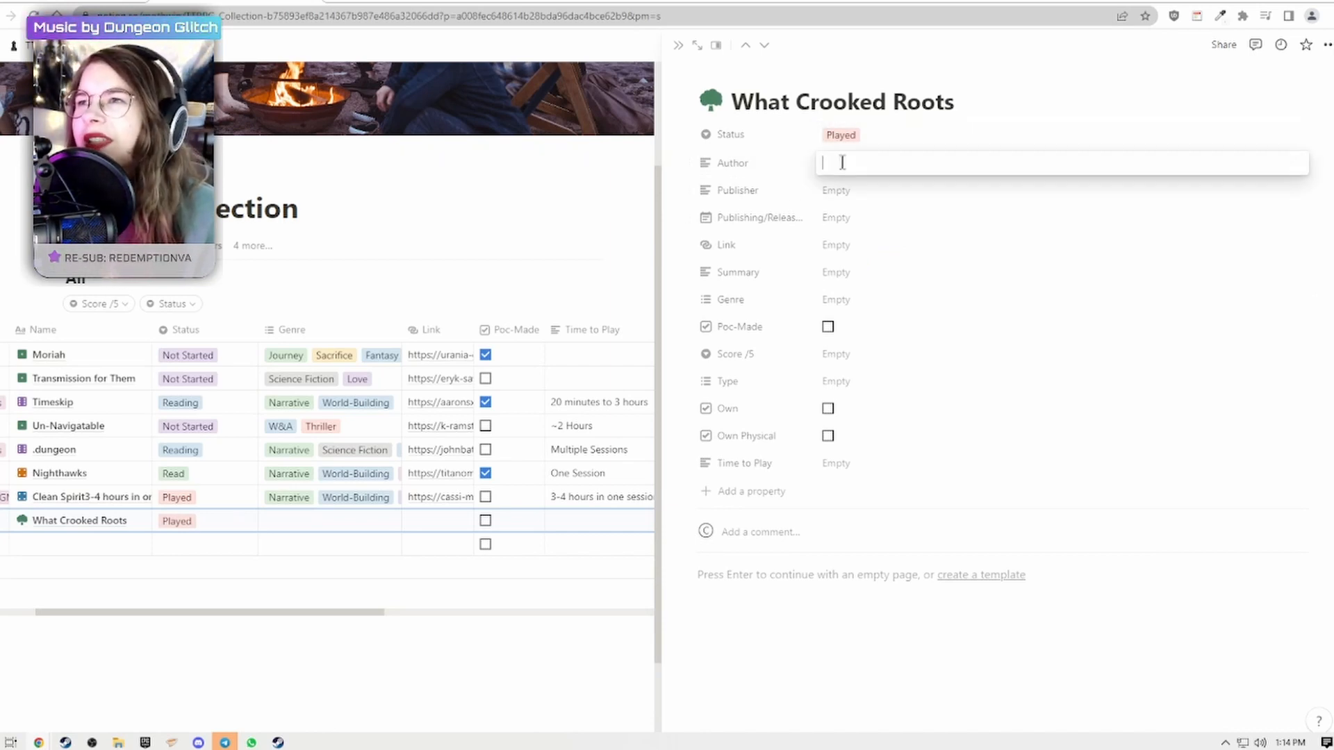
text(Cass Mothwin)
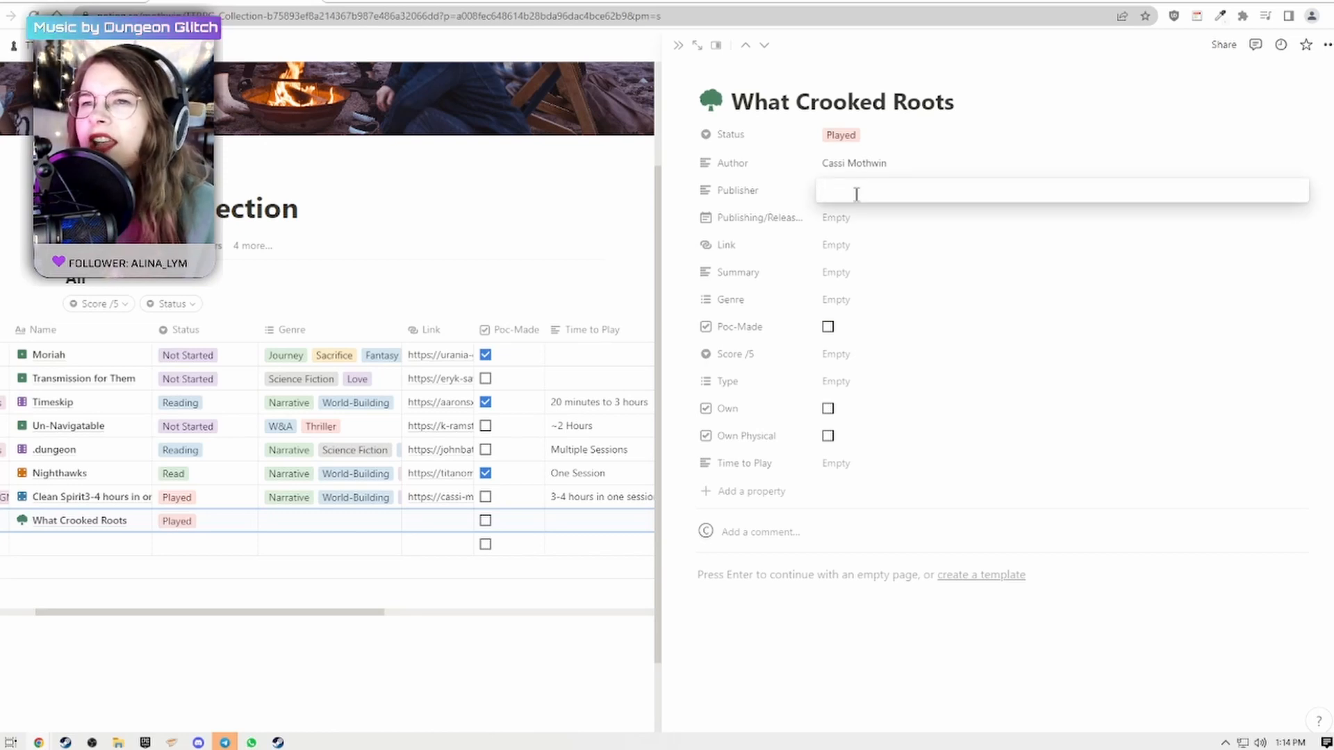
text(Indie)
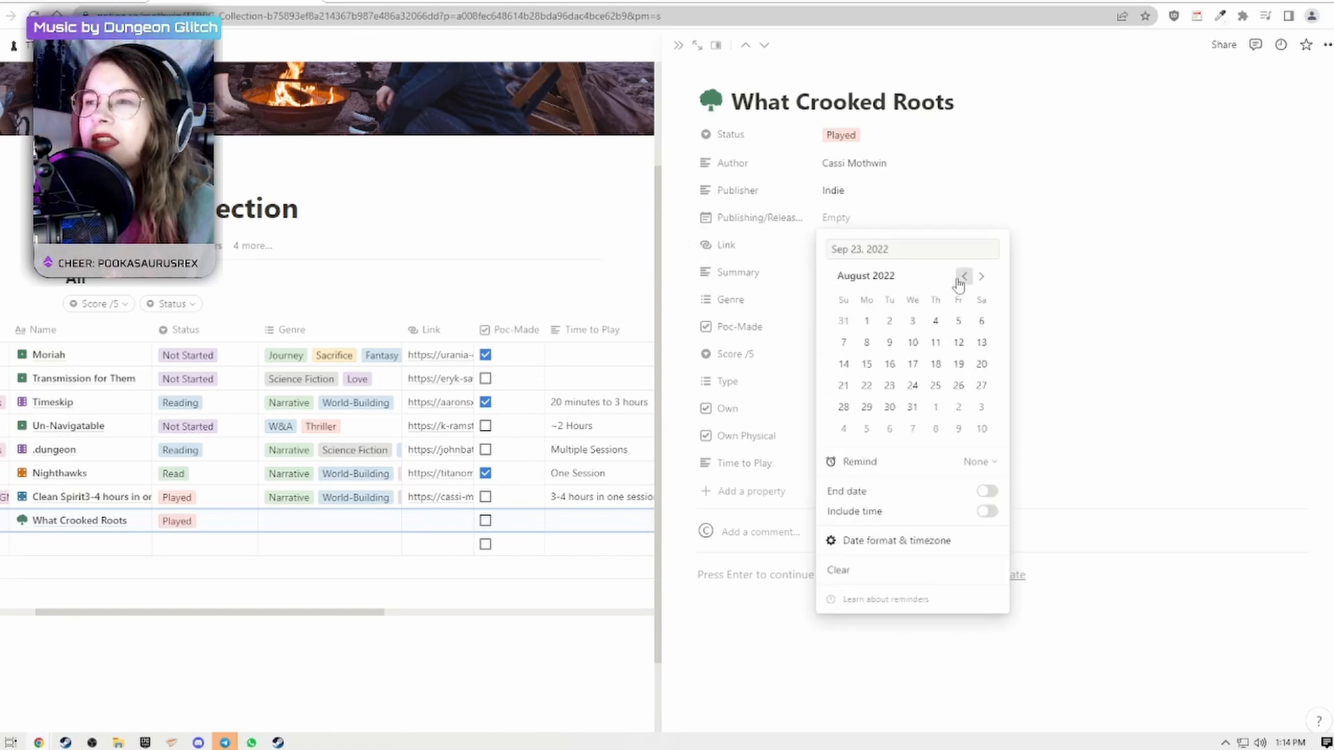
Set release date to November 16, 2021 and add the itch.io link.
click(964, 276)
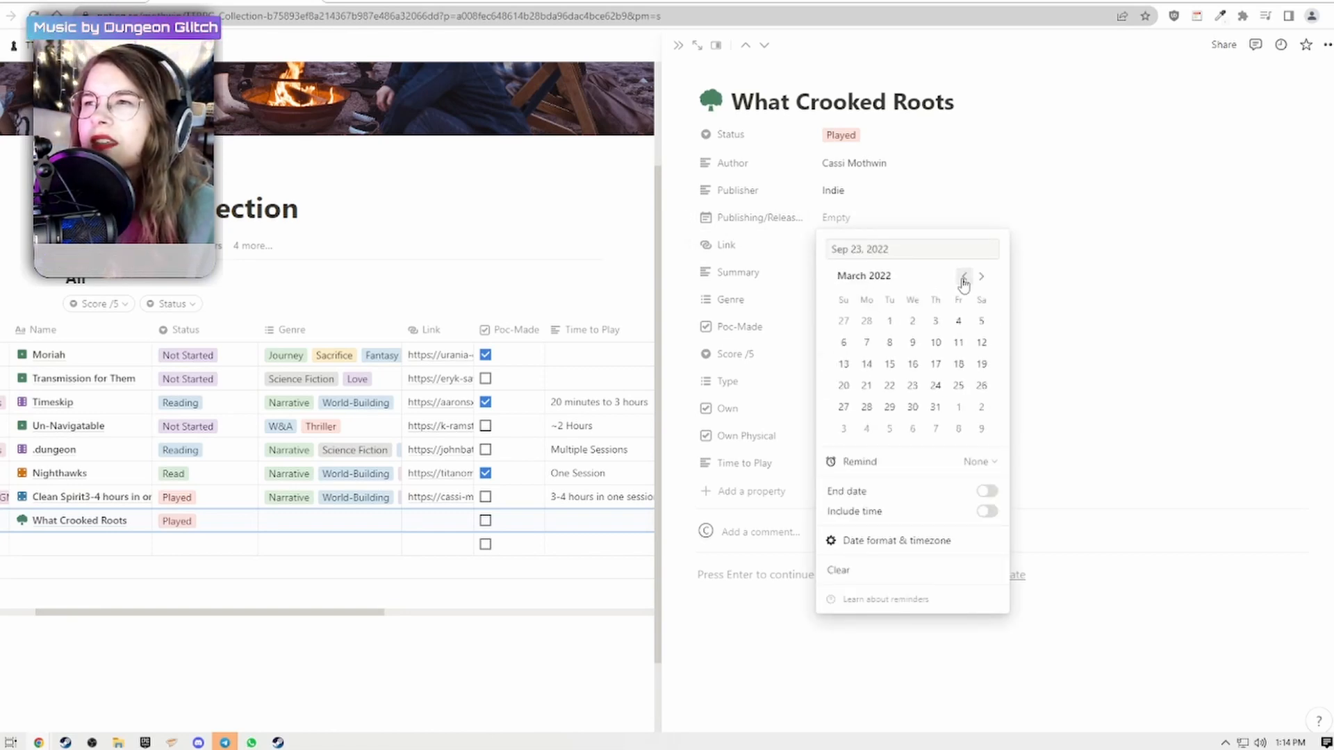
click(963, 276)
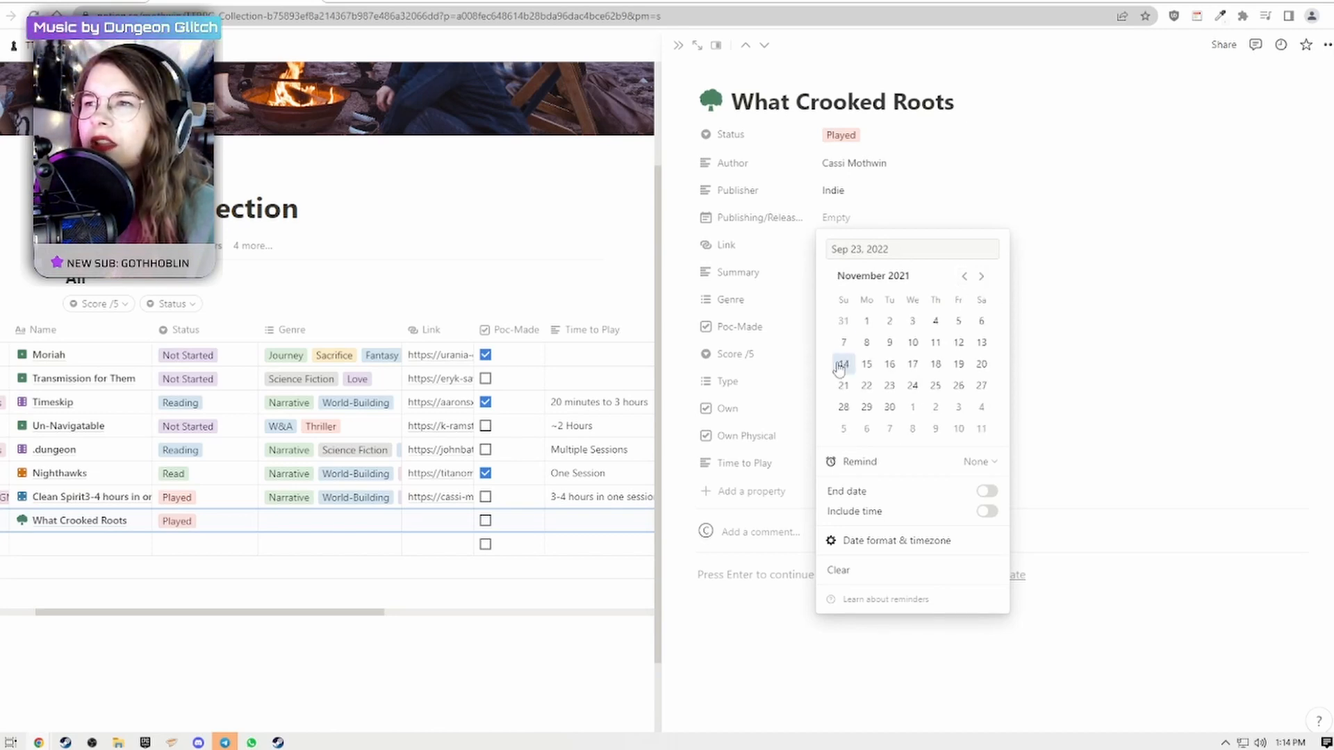
click(889, 363)
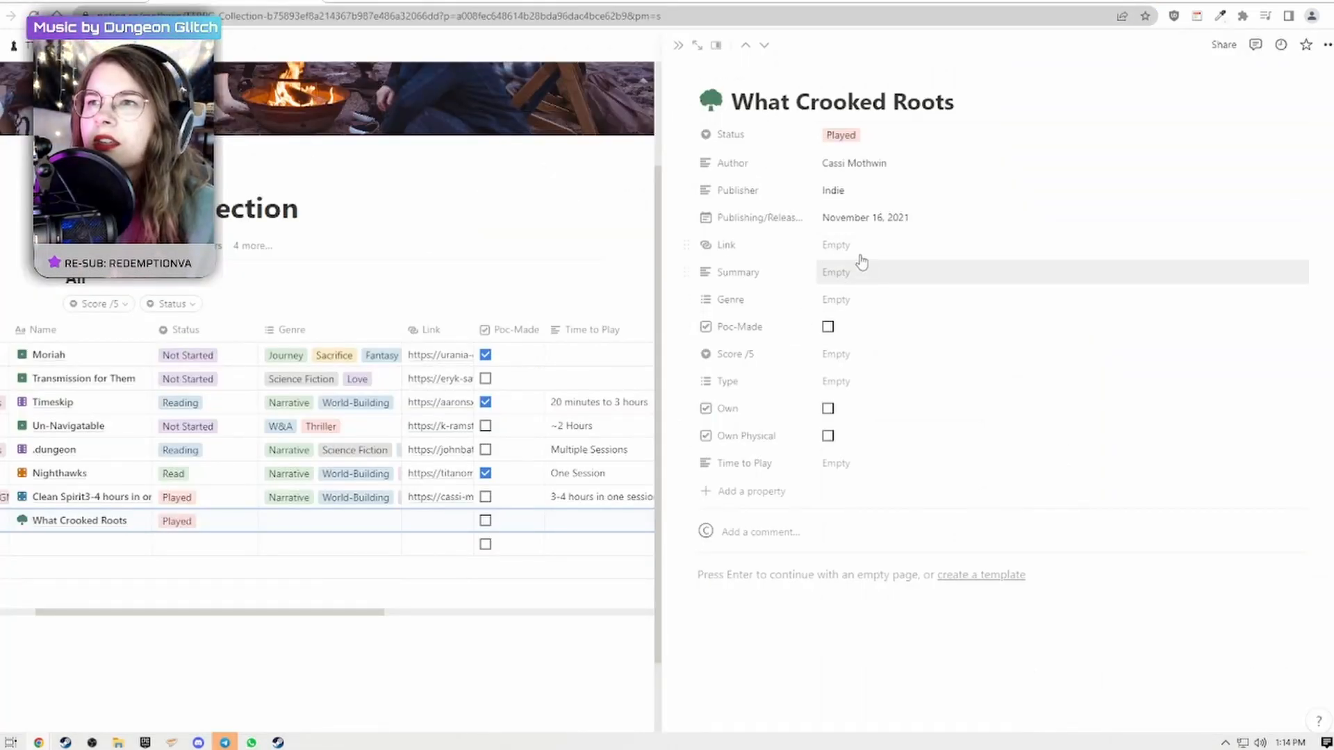
text(https://cassi-mothwin.itch.io/what-crooked-roots)
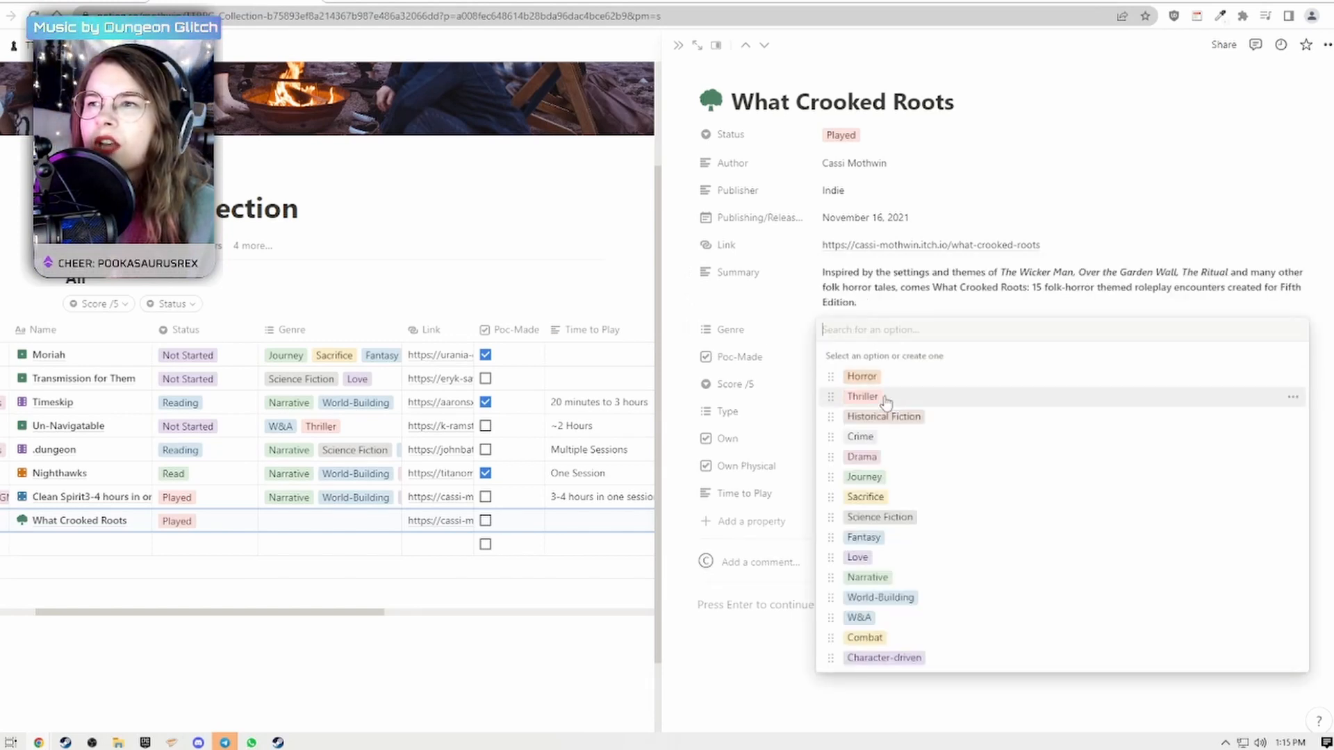
Tag the genre as Horror, plus new Folk Horror and Travel tags.
click(861, 376)
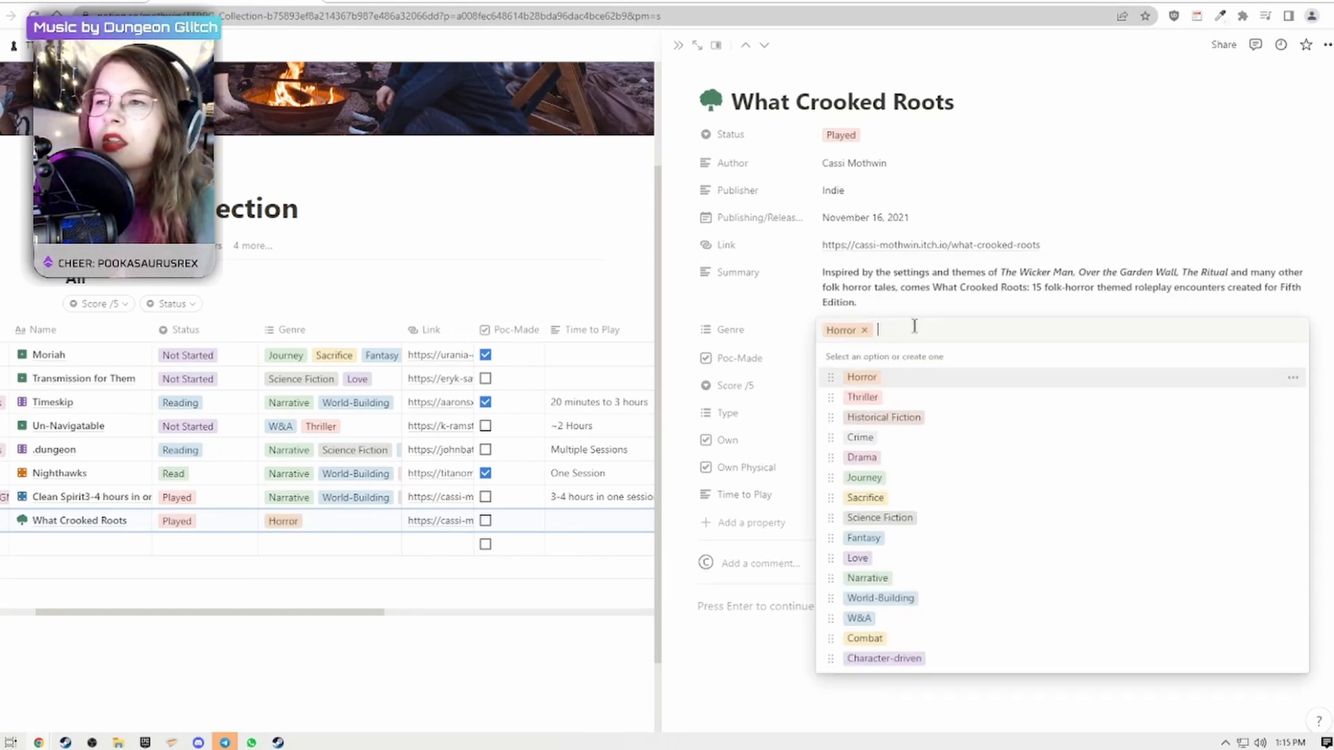
text(Folk Horror)
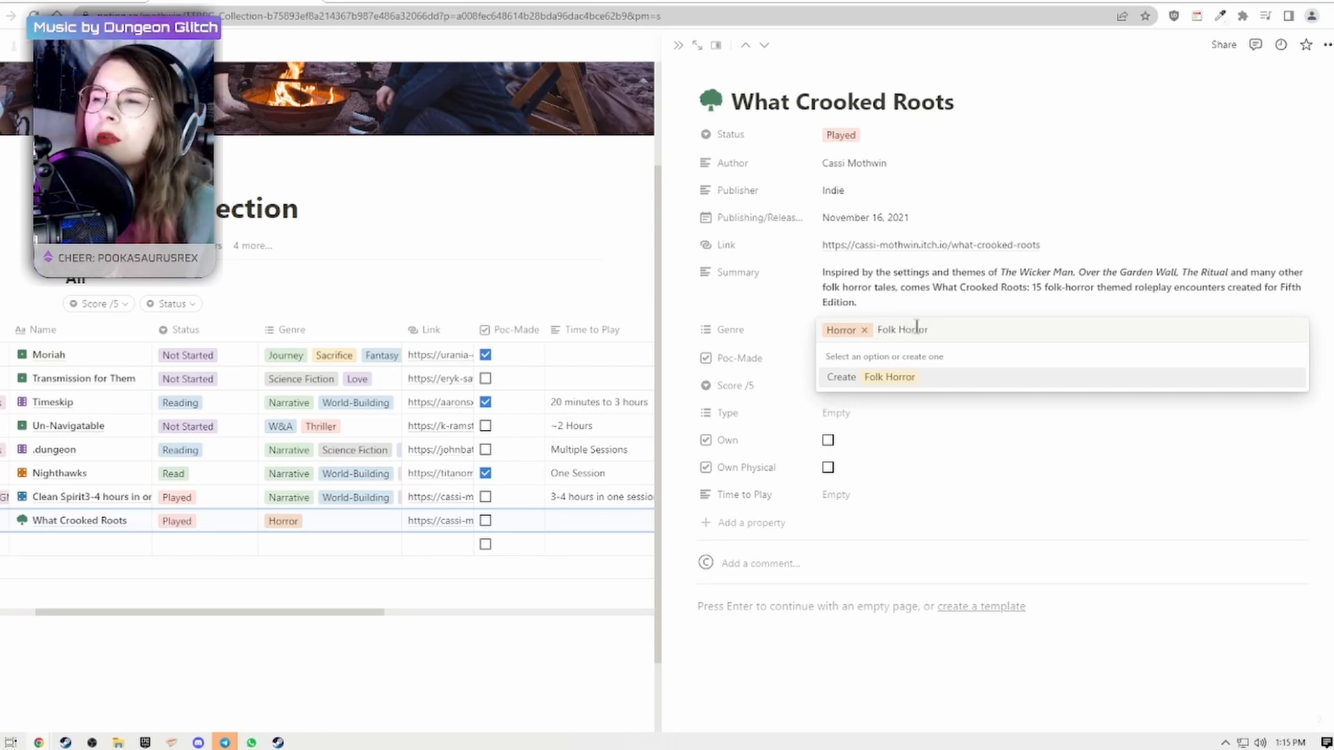
click(871, 376)
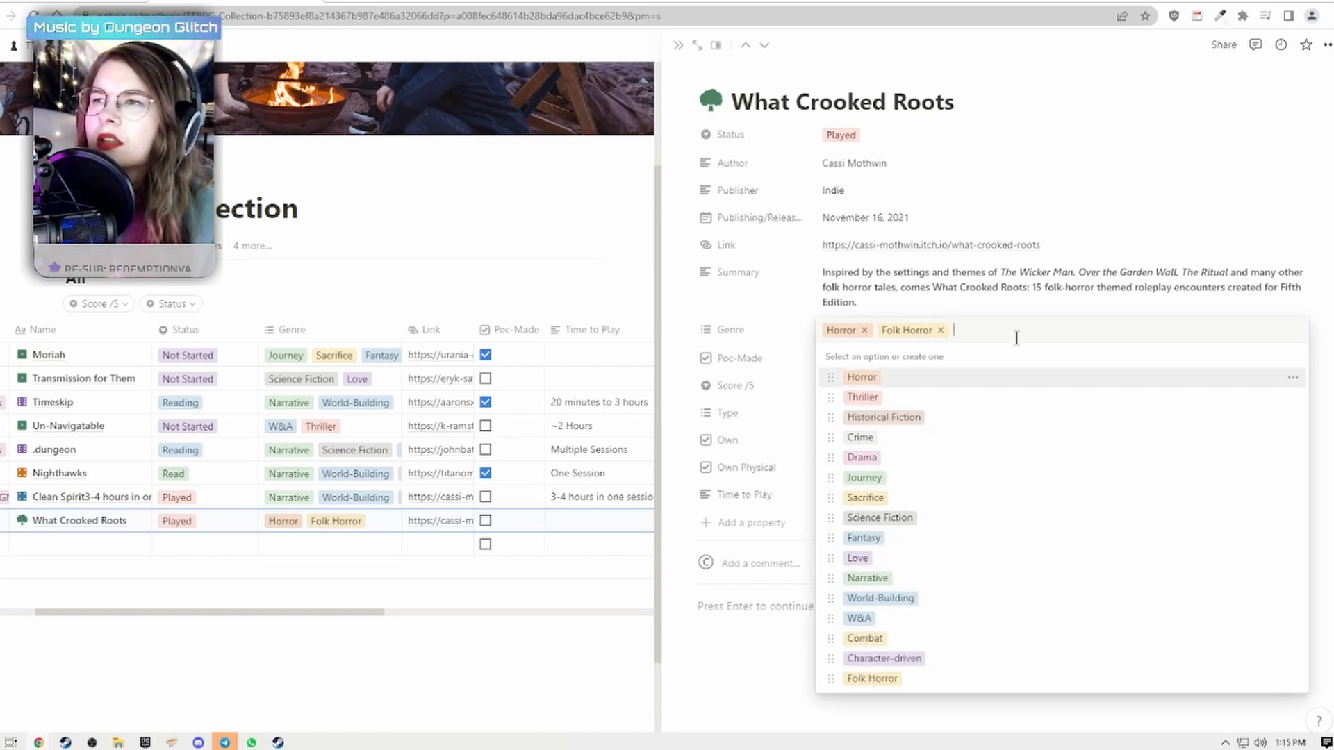
text(Travel)
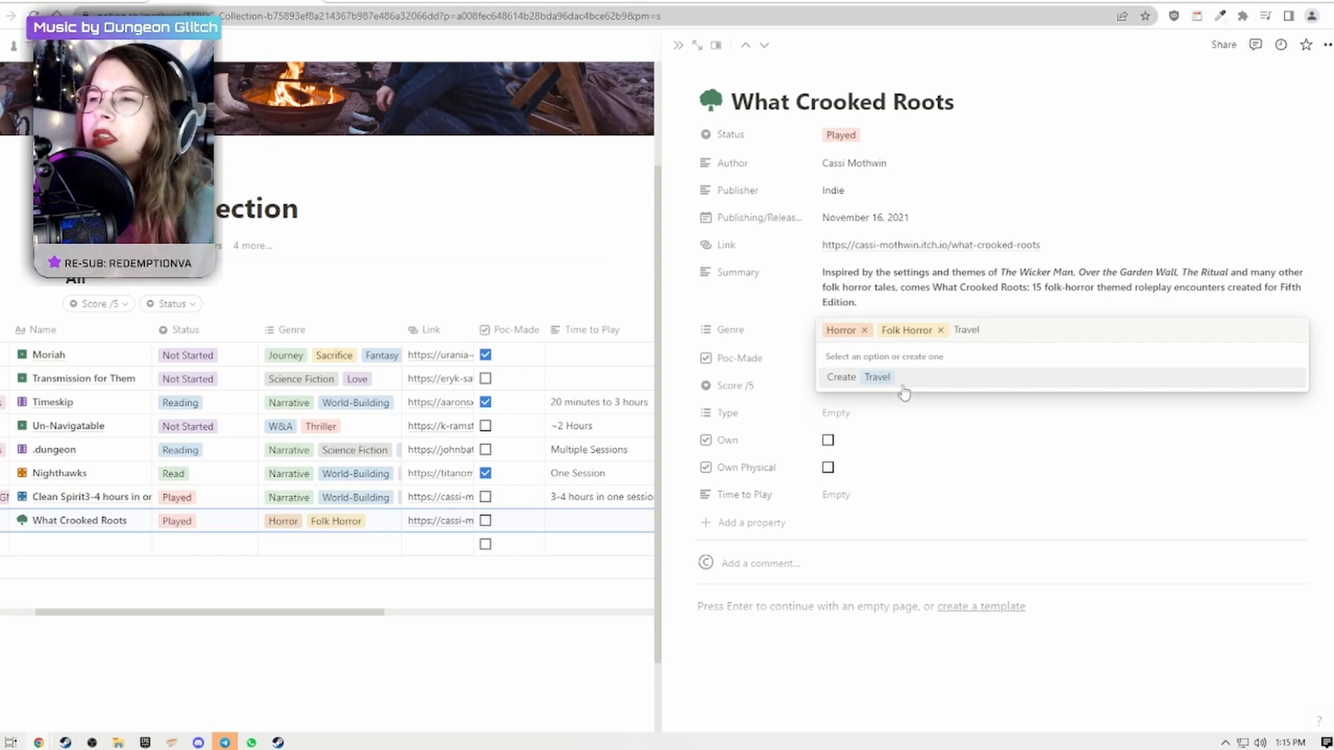
click(877, 377)
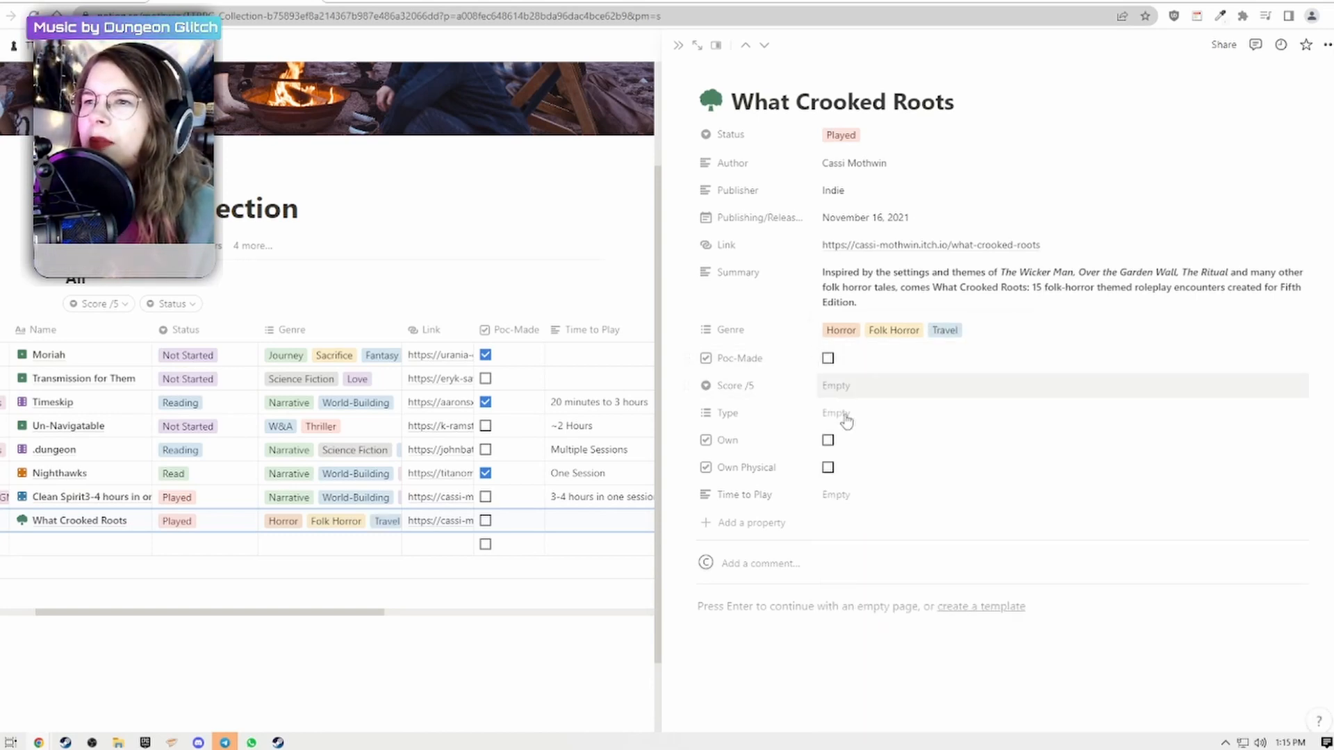
Add Supplement and 5e types and mark the supplement as owned physically.
click(868, 413)
text(5e)
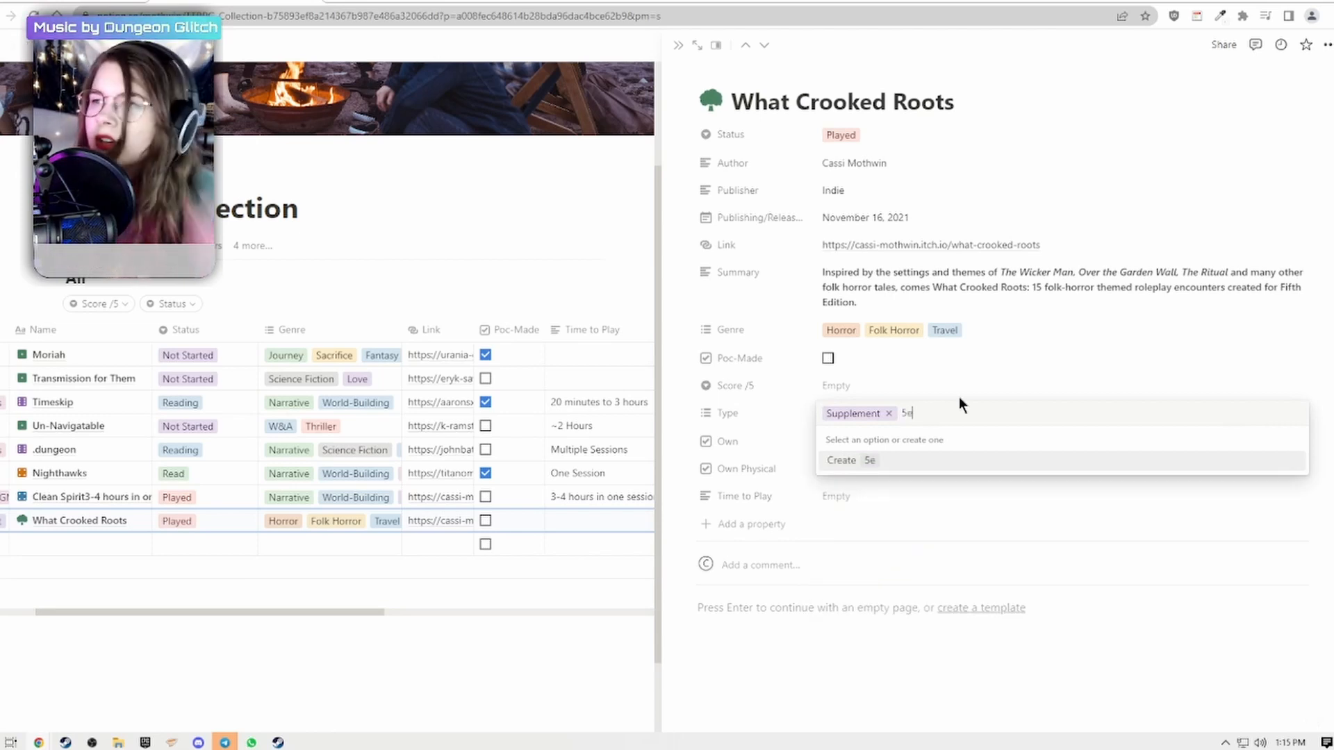
click(842, 460)
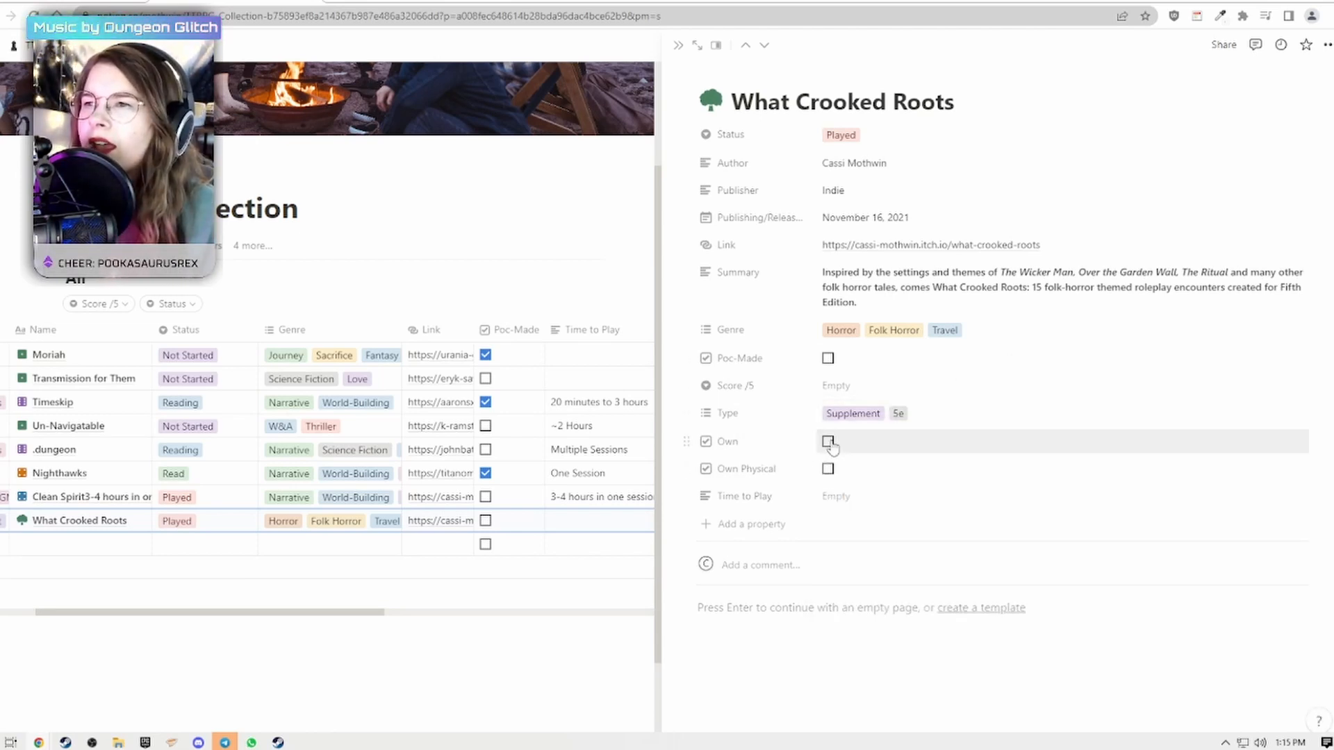
click(827, 442)
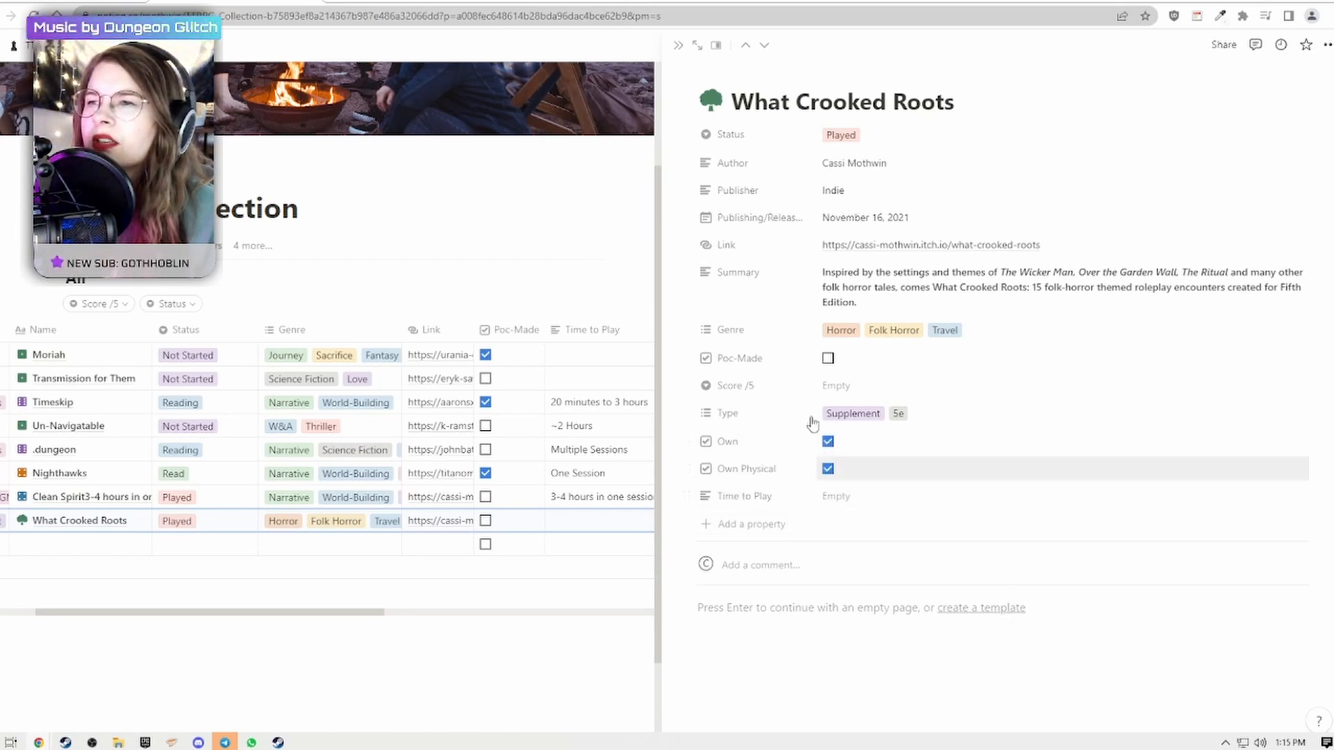
text(v)
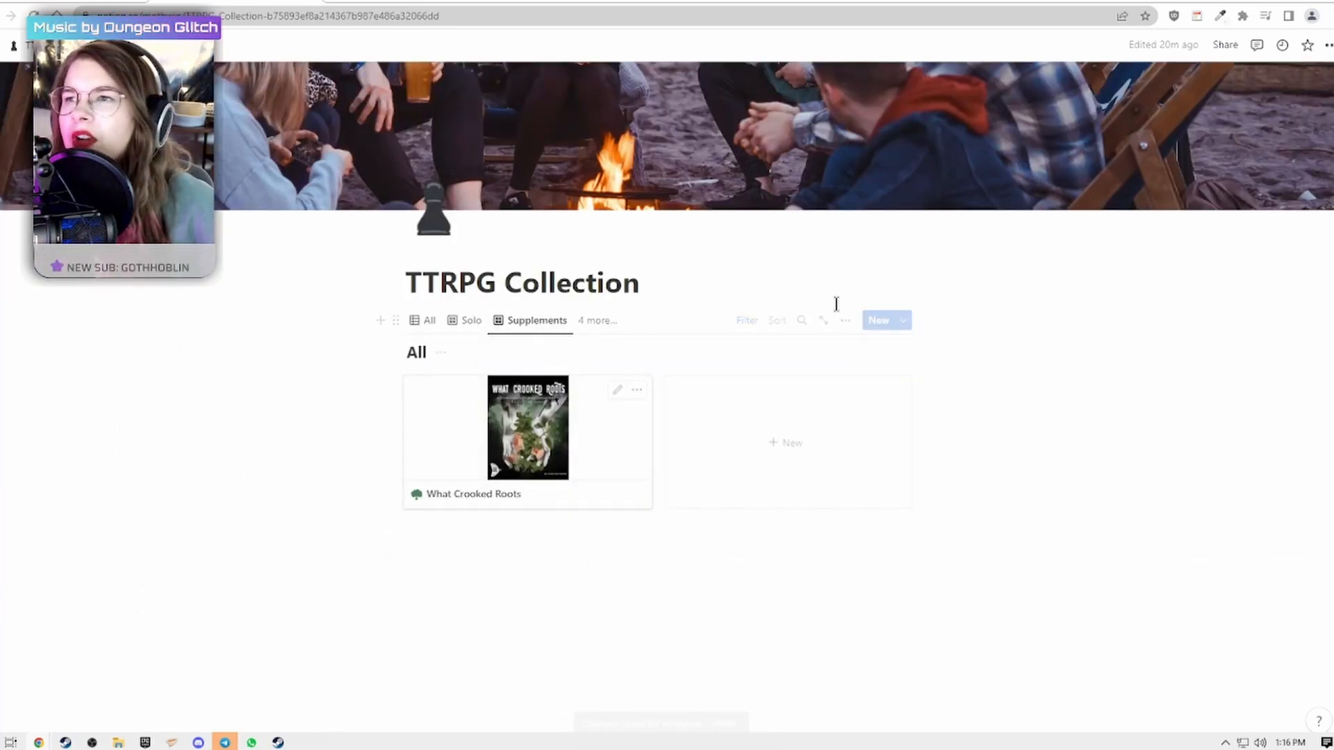
Turn off Fit image in the Supplements gallery layout so covers fill the cards.
click(845, 320)
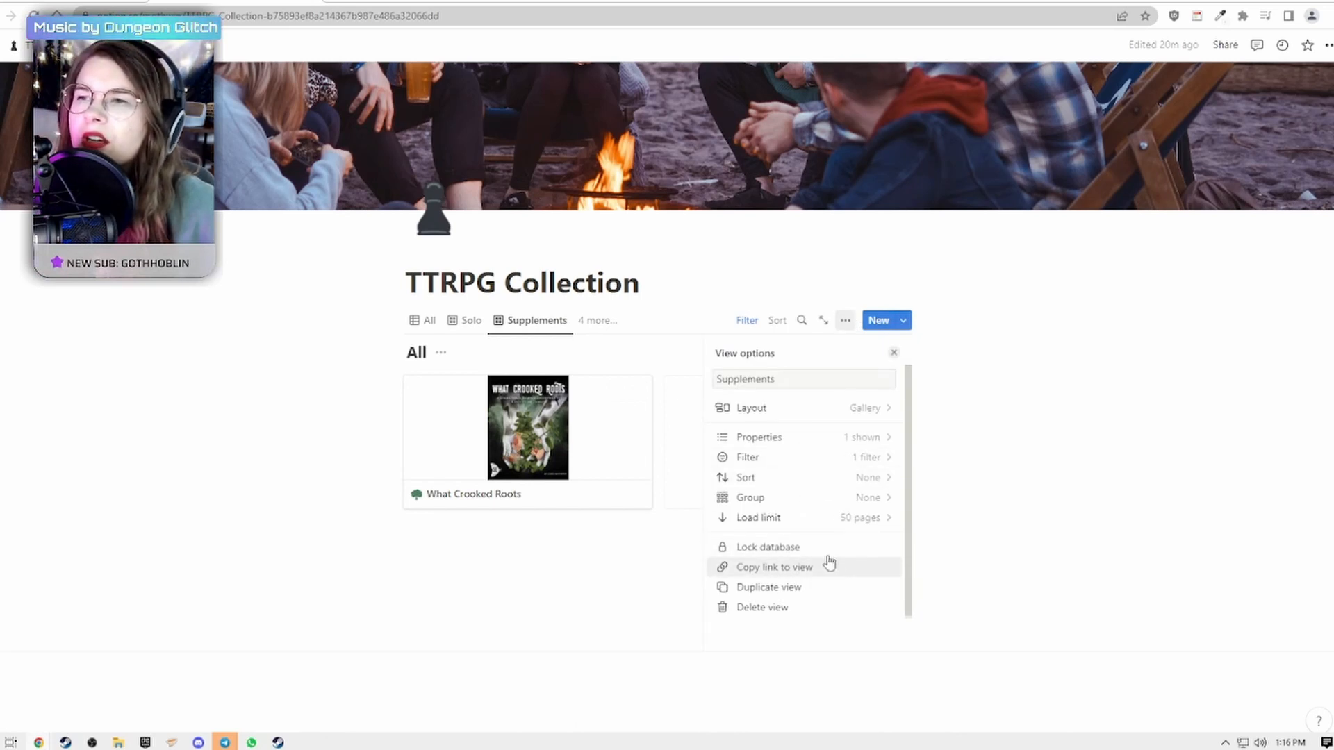
click(750, 408)
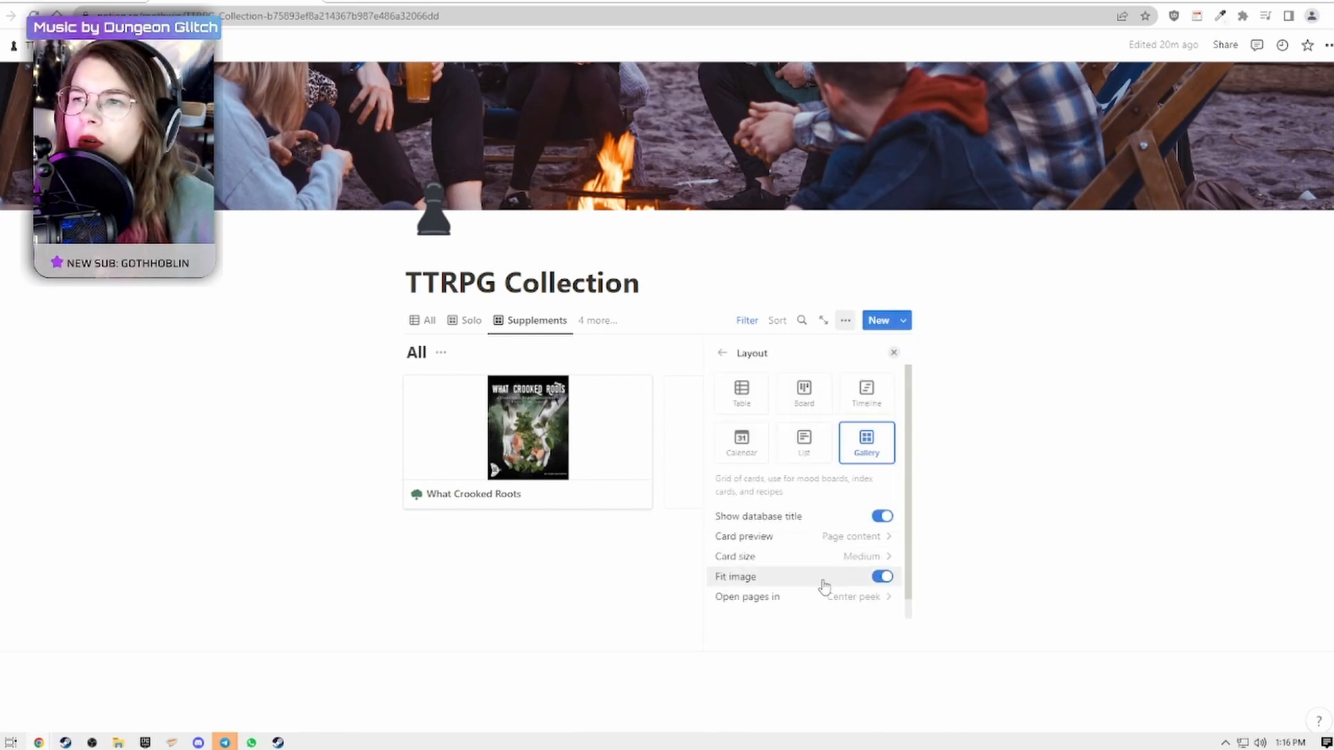
click(883, 576)
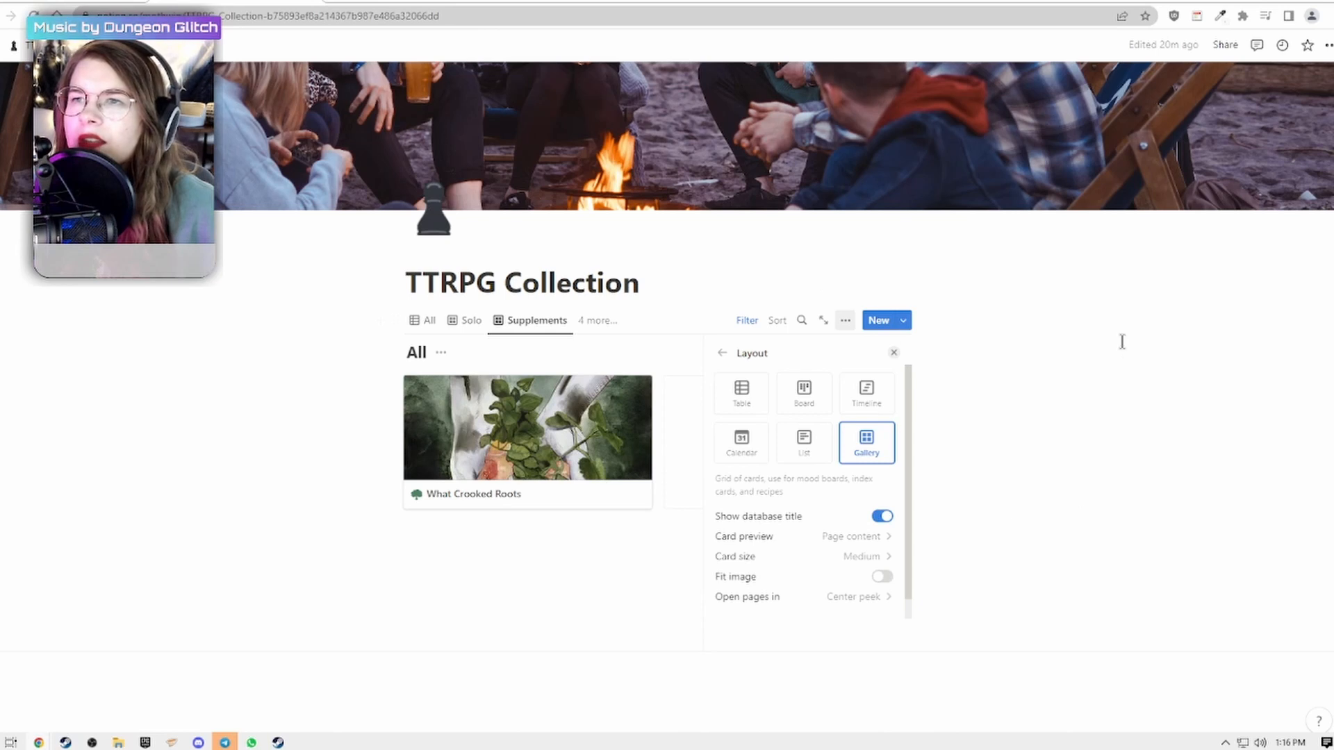